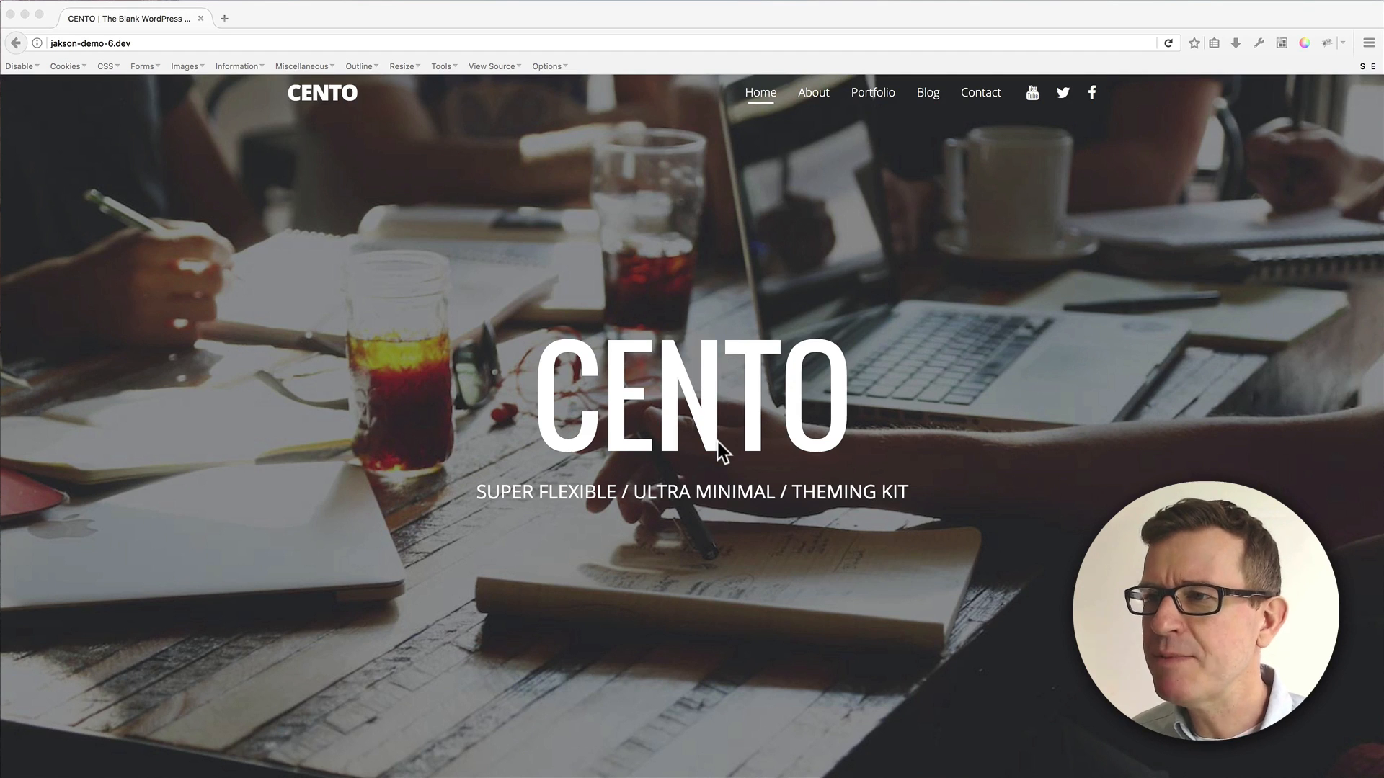
mouse_move(795, 186)
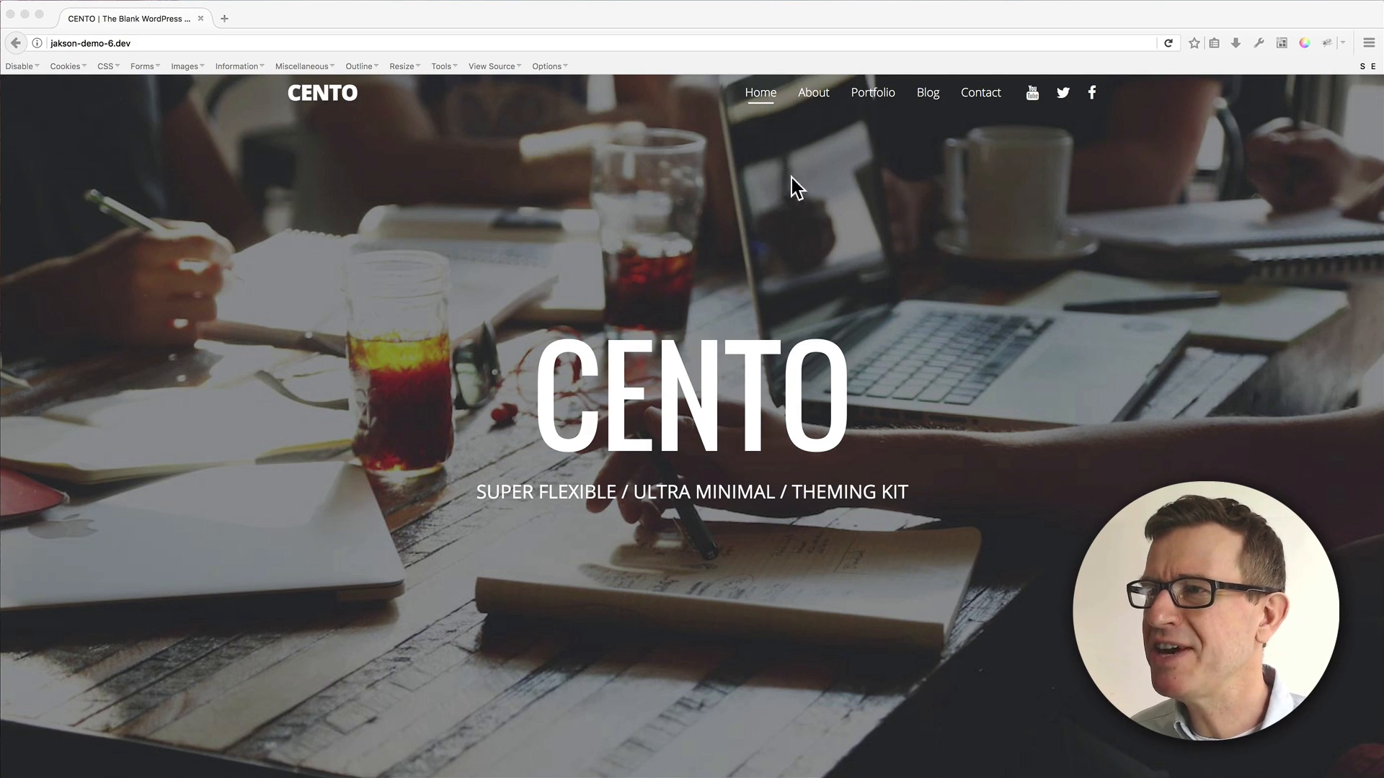
Browse the blog page and scroll through the ten-minute website post on the live site.
scroll("down", 3)
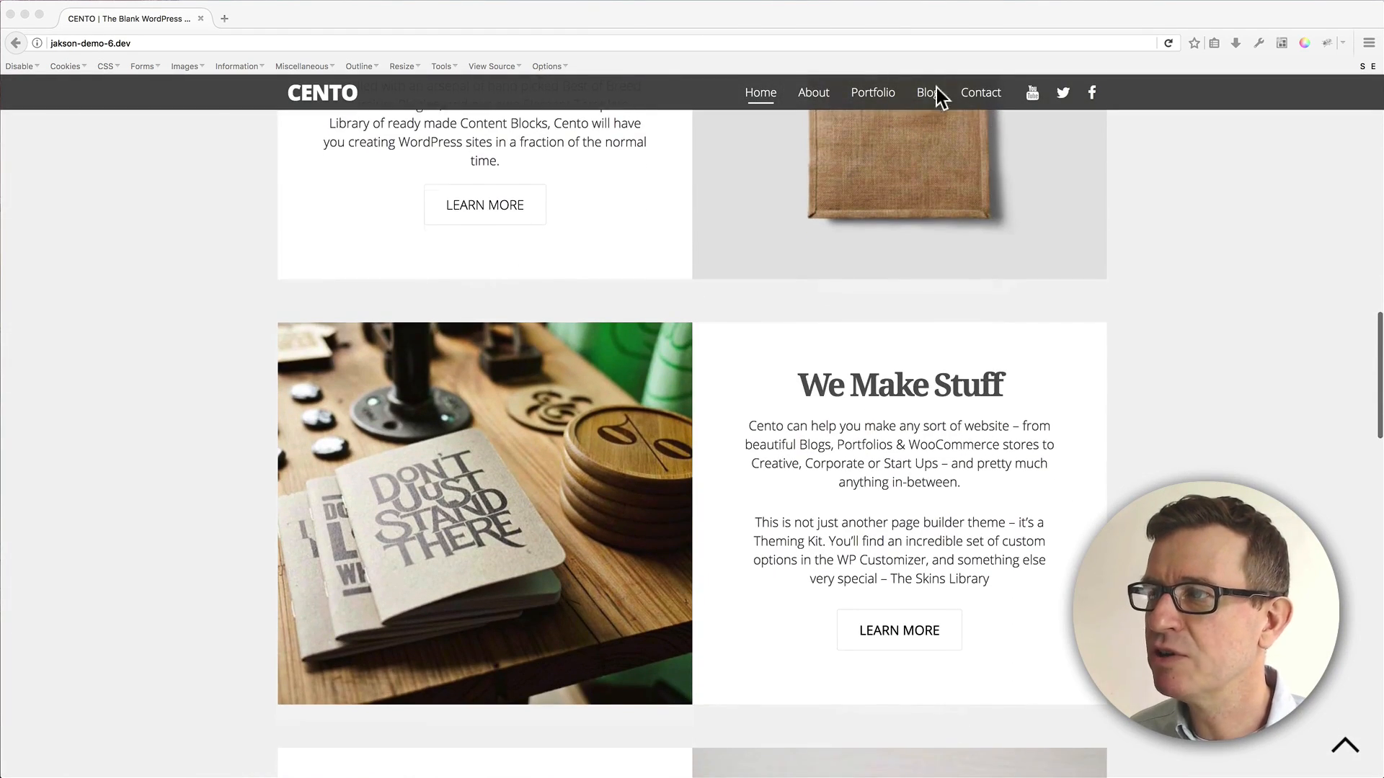
left_click(927, 92)
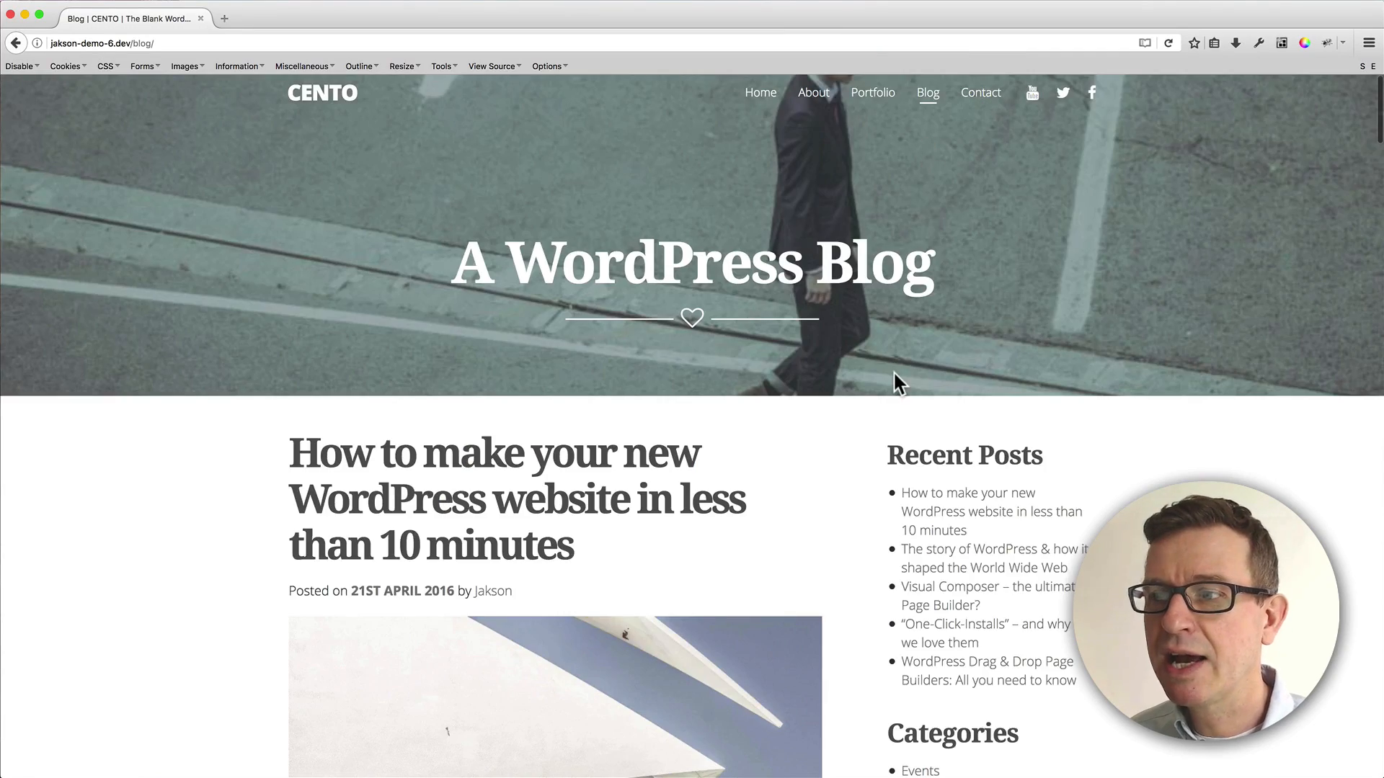
scroll("down", 3)
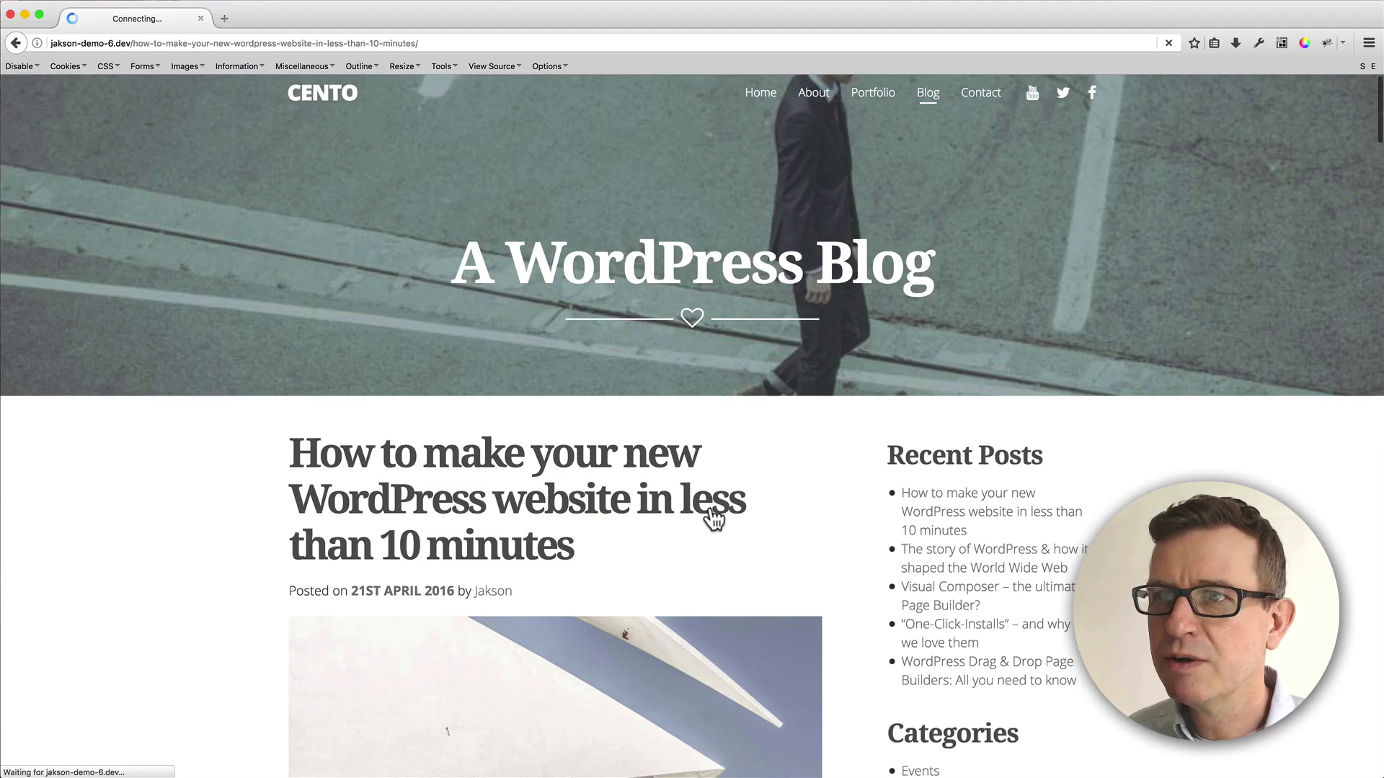
scroll("down", 3)
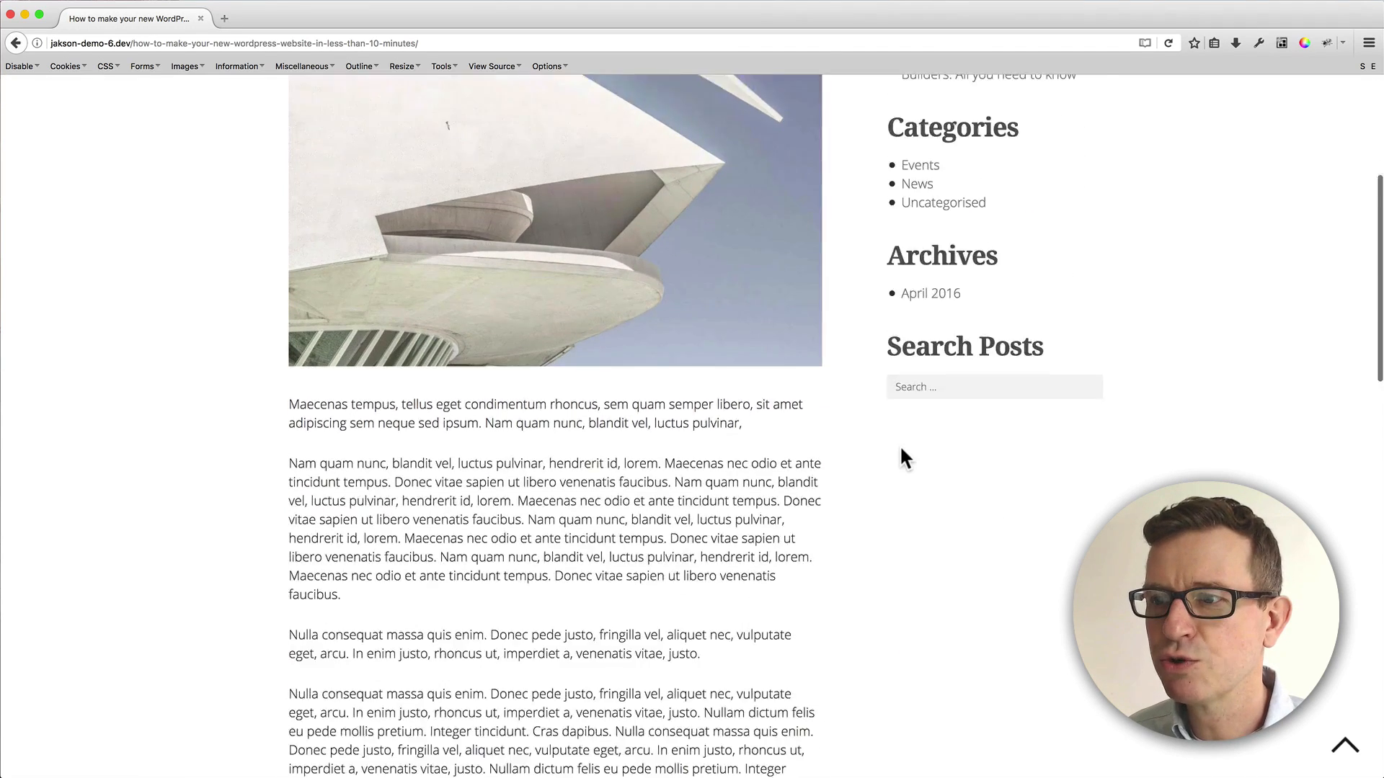
scroll("up", 3)
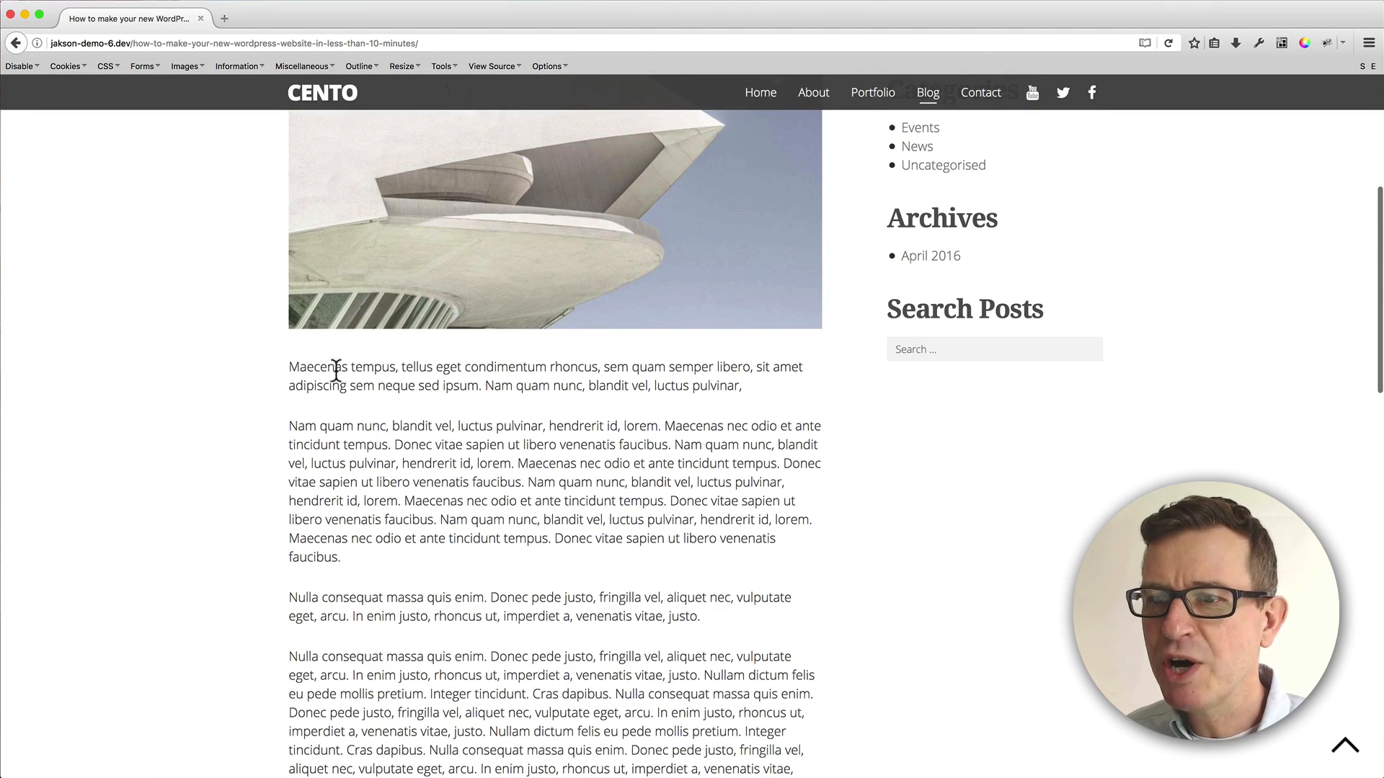
mouse_move(578, 519)
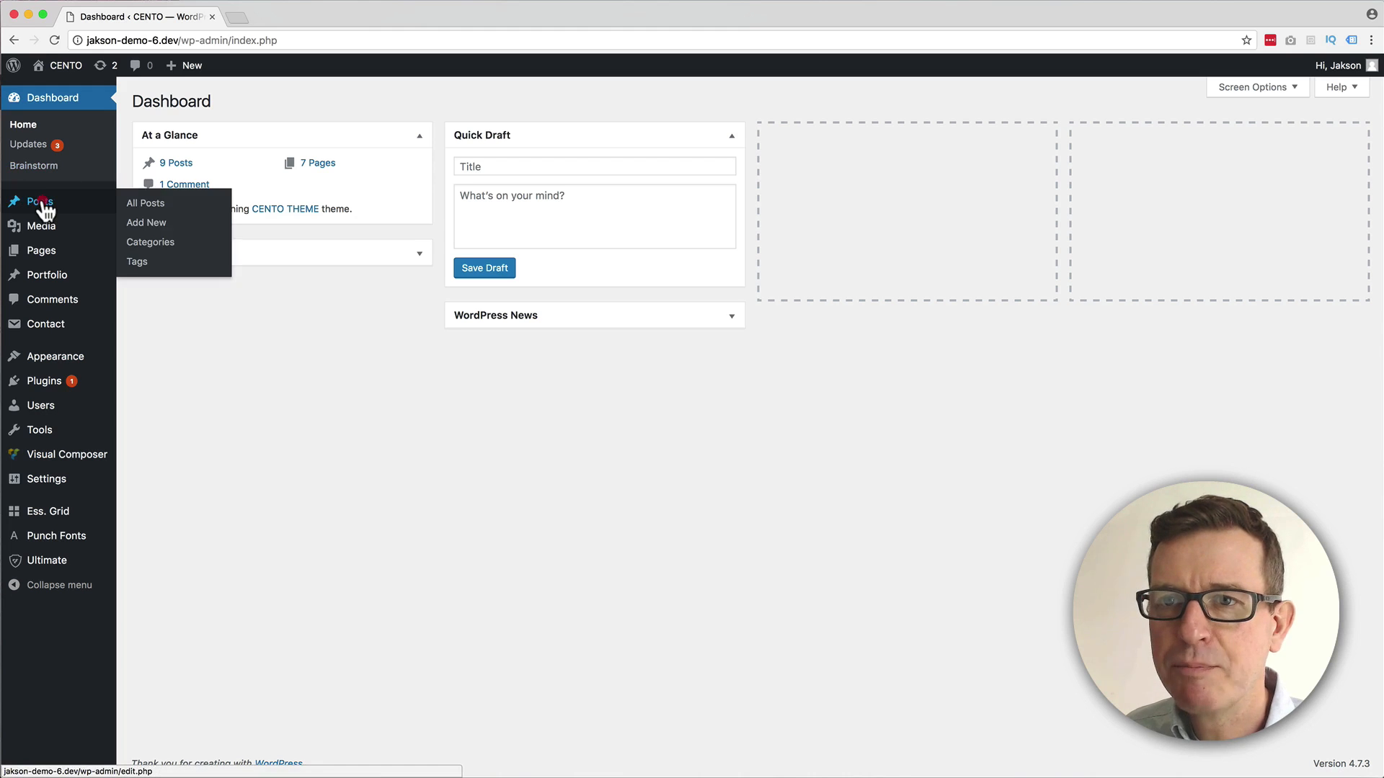
Go to the posts list to reach the ten-minute website post for editing.
left_click(144, 204)
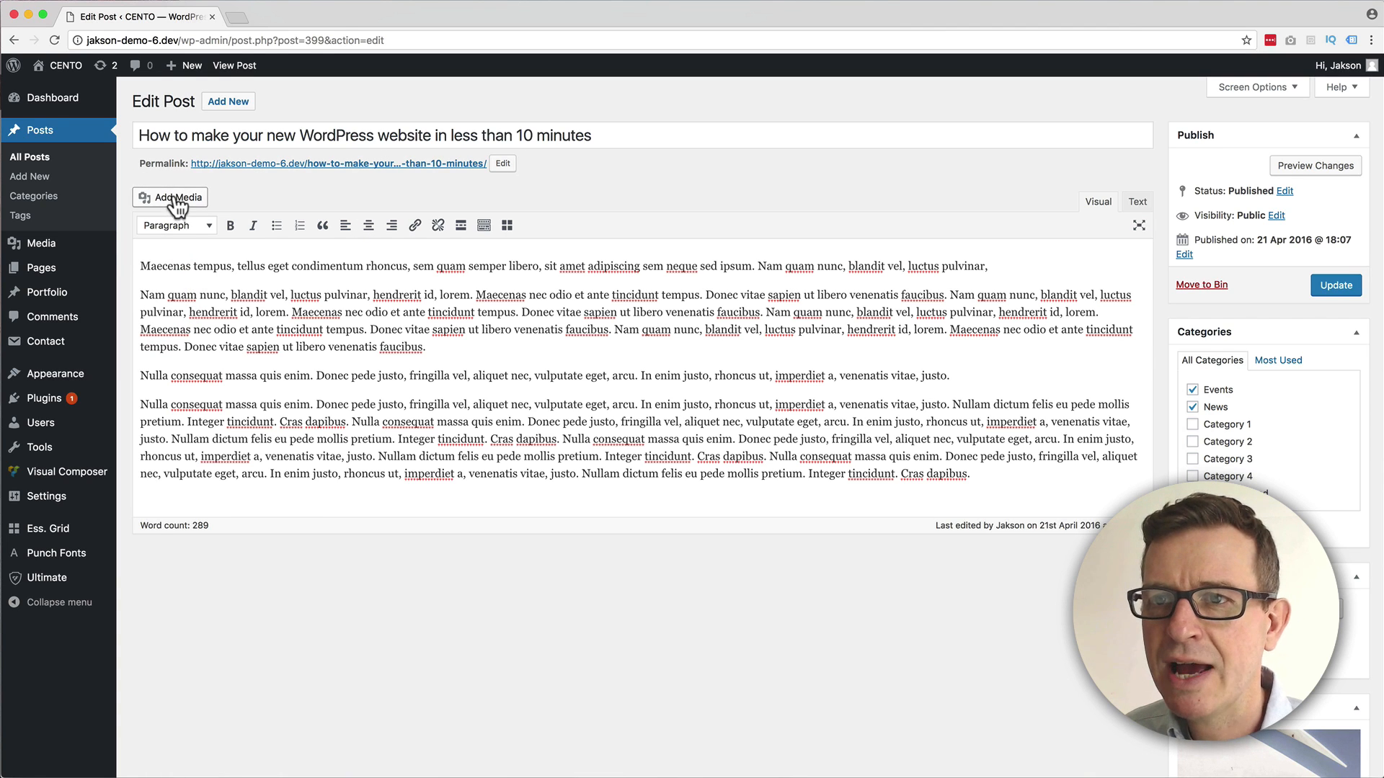
Choose the pelican photo from the Media Library for insertion into the post.
left_click(170, 198)
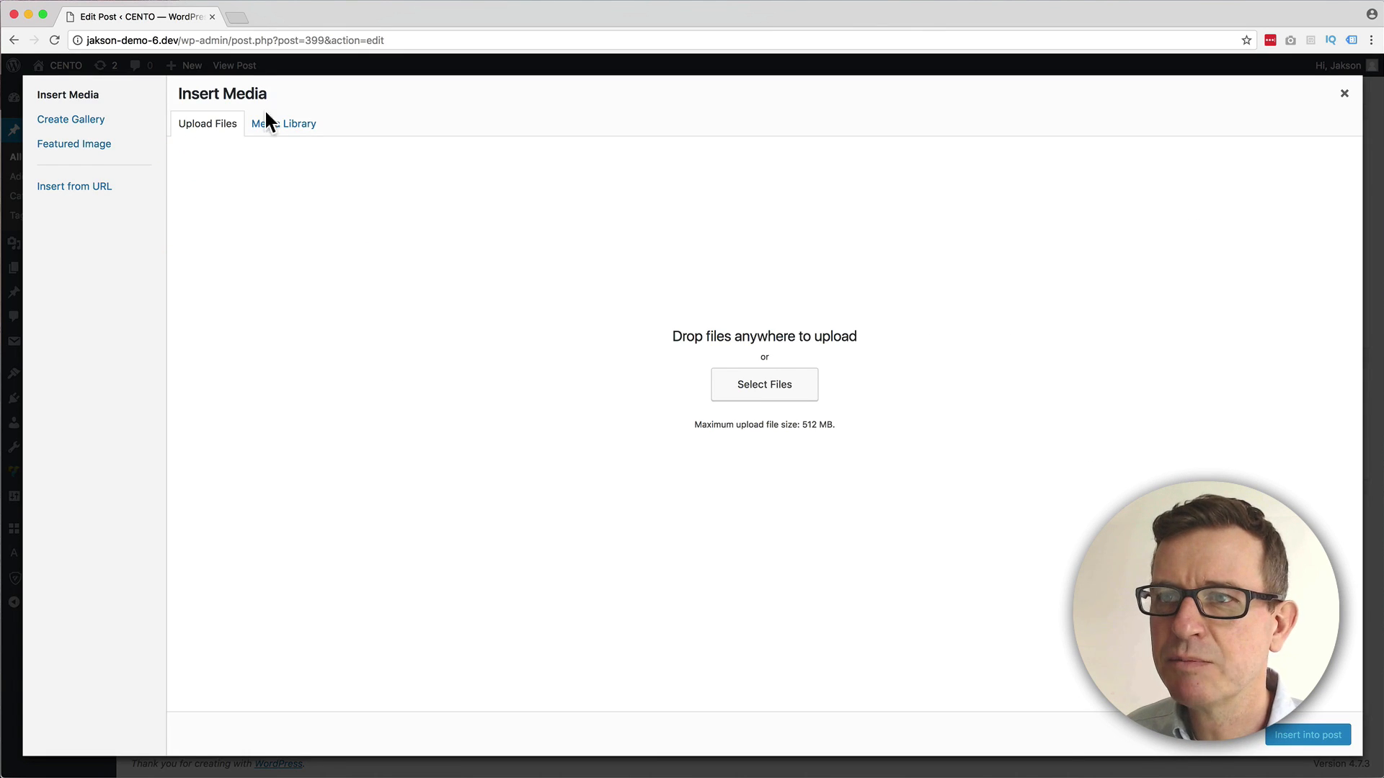
left_click(284, 124)
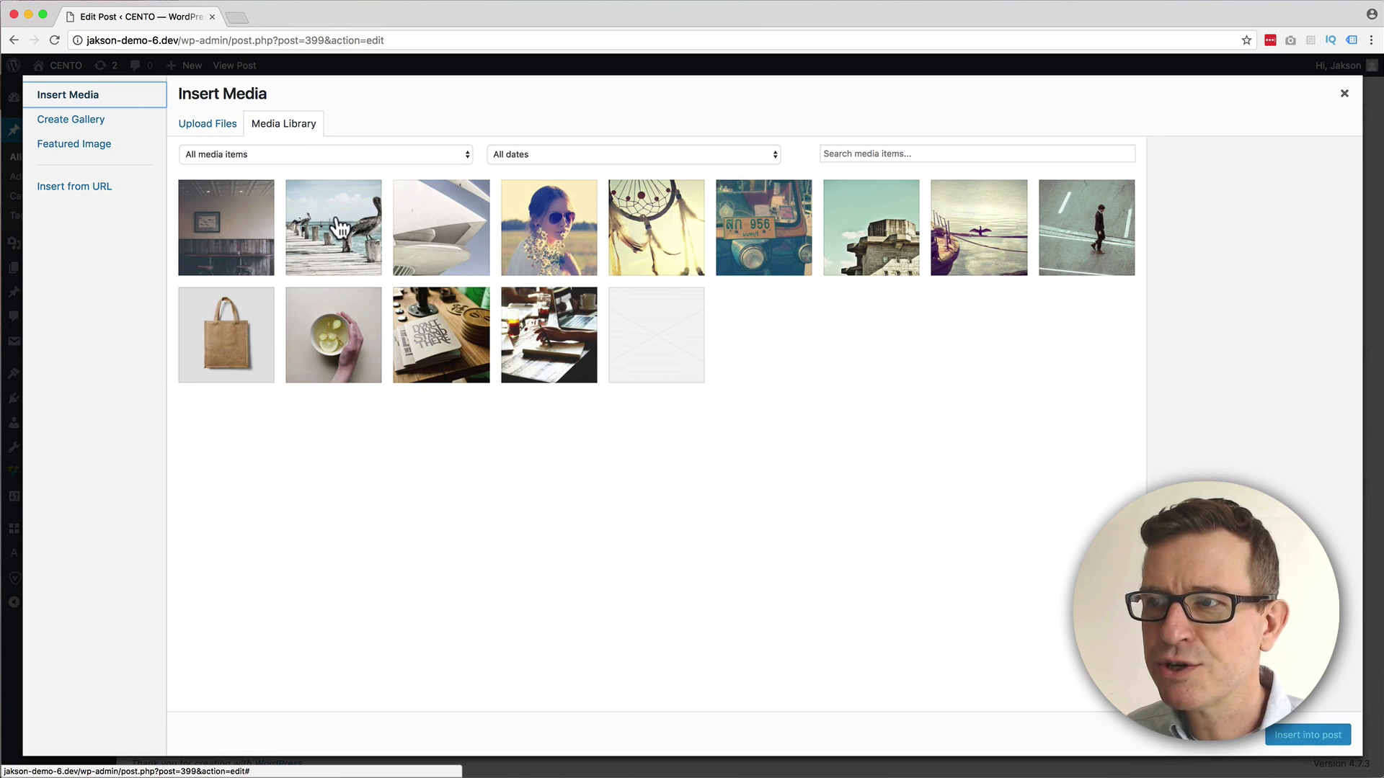
left_click(333, 226)
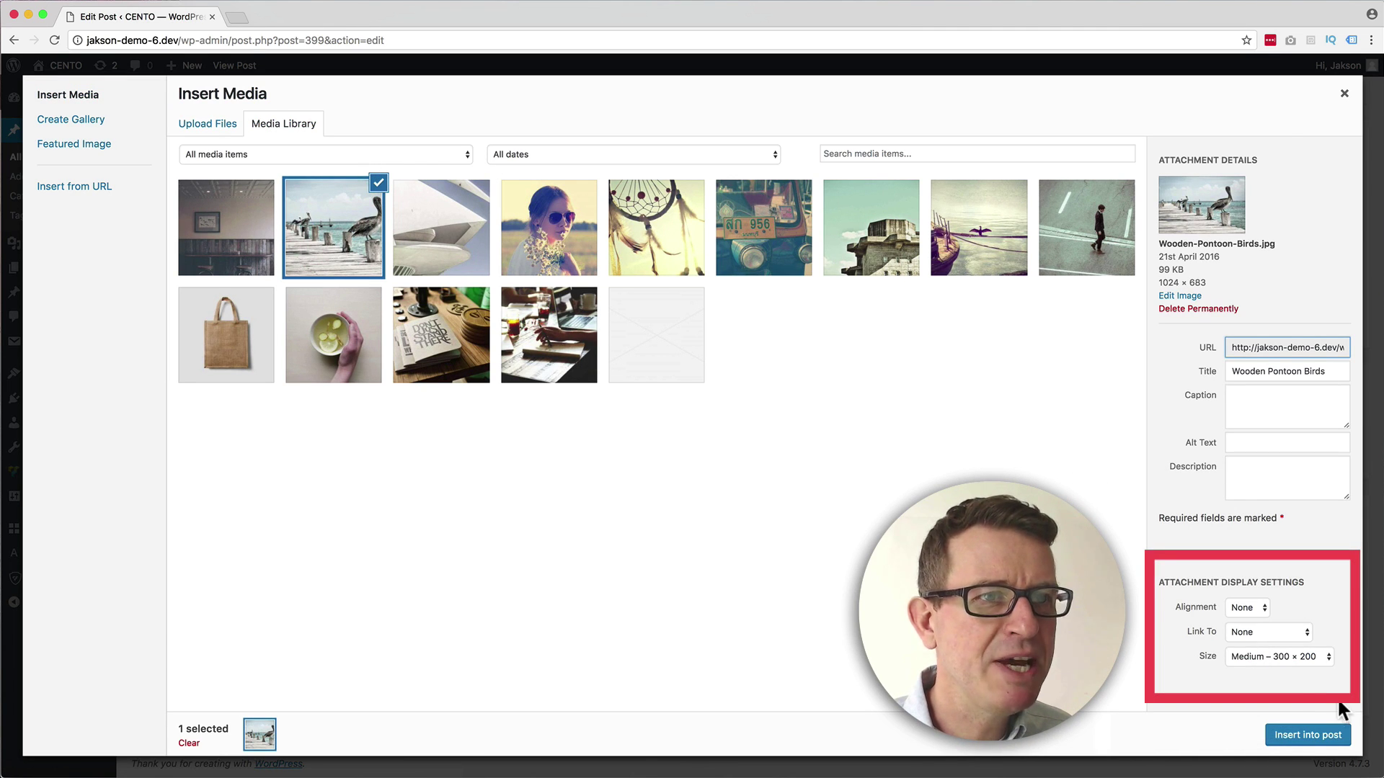
mouse_move(1208, 534)
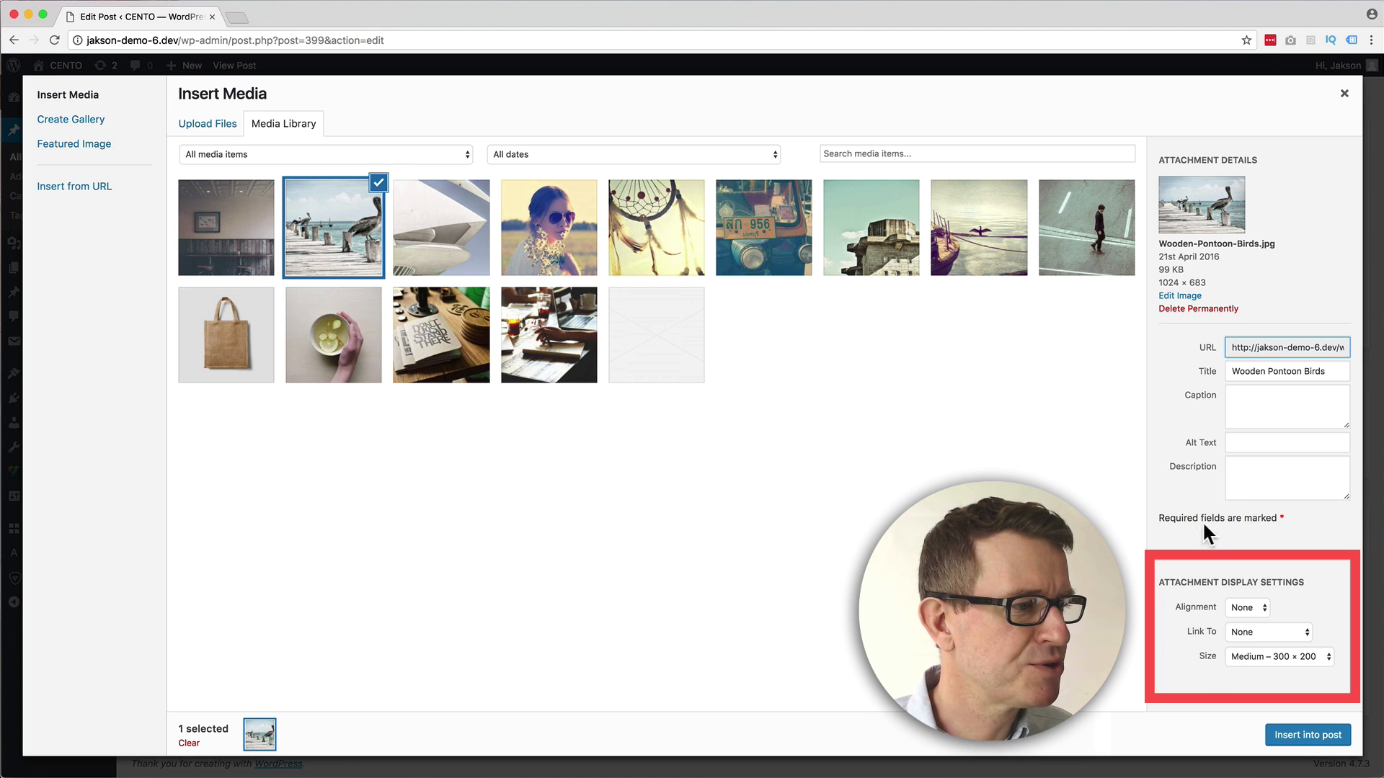
Insert the pelican photo left-aligned at the 150×150 thumbnail size.
left_click(1246, 607)
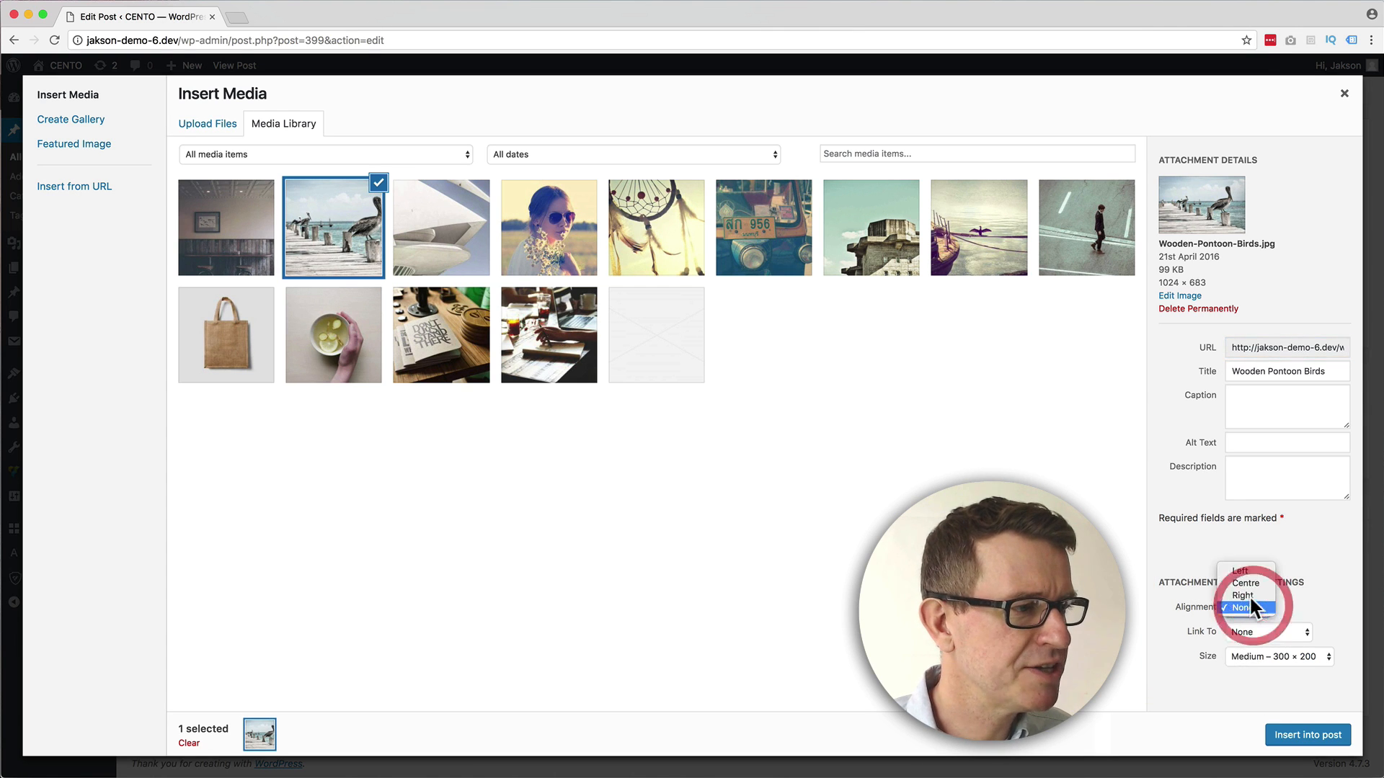
left_click(1244, 571)
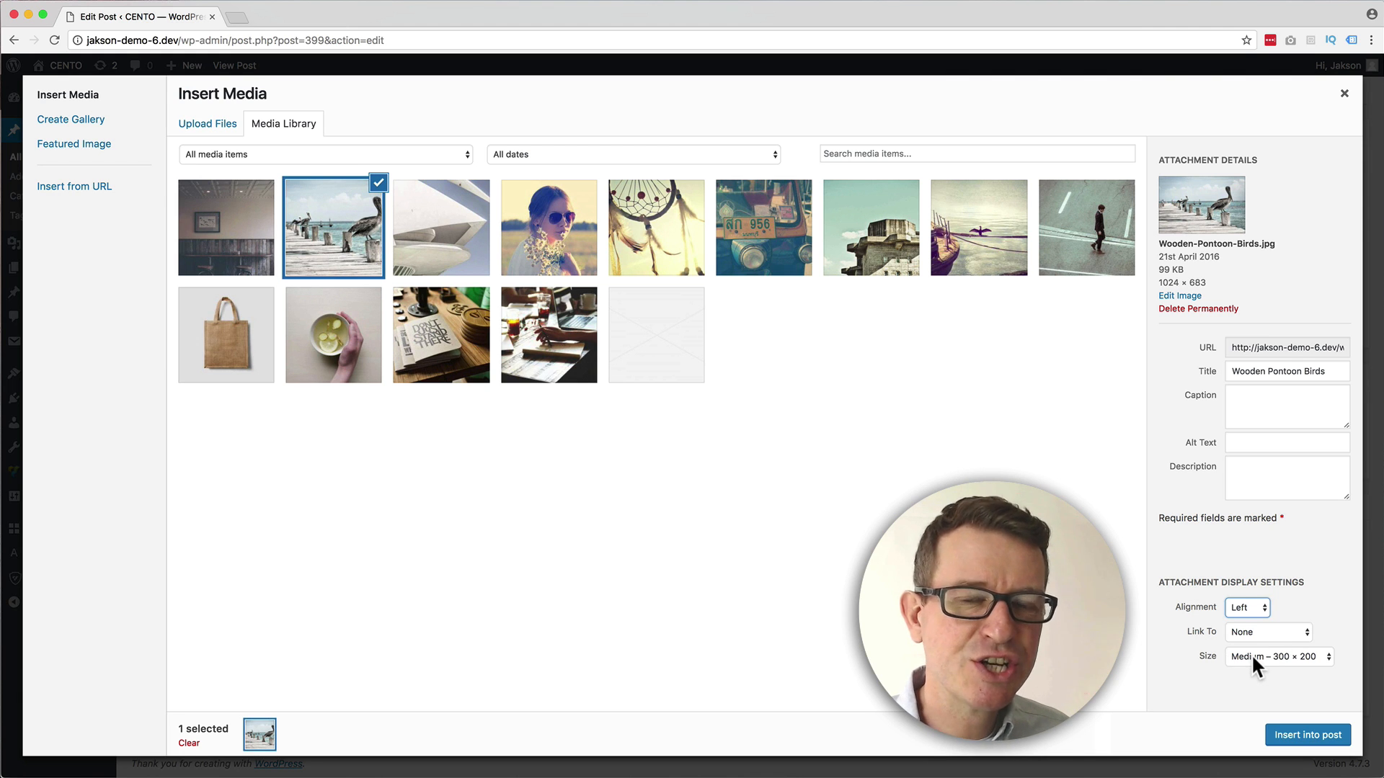
left_click(1279, 657)
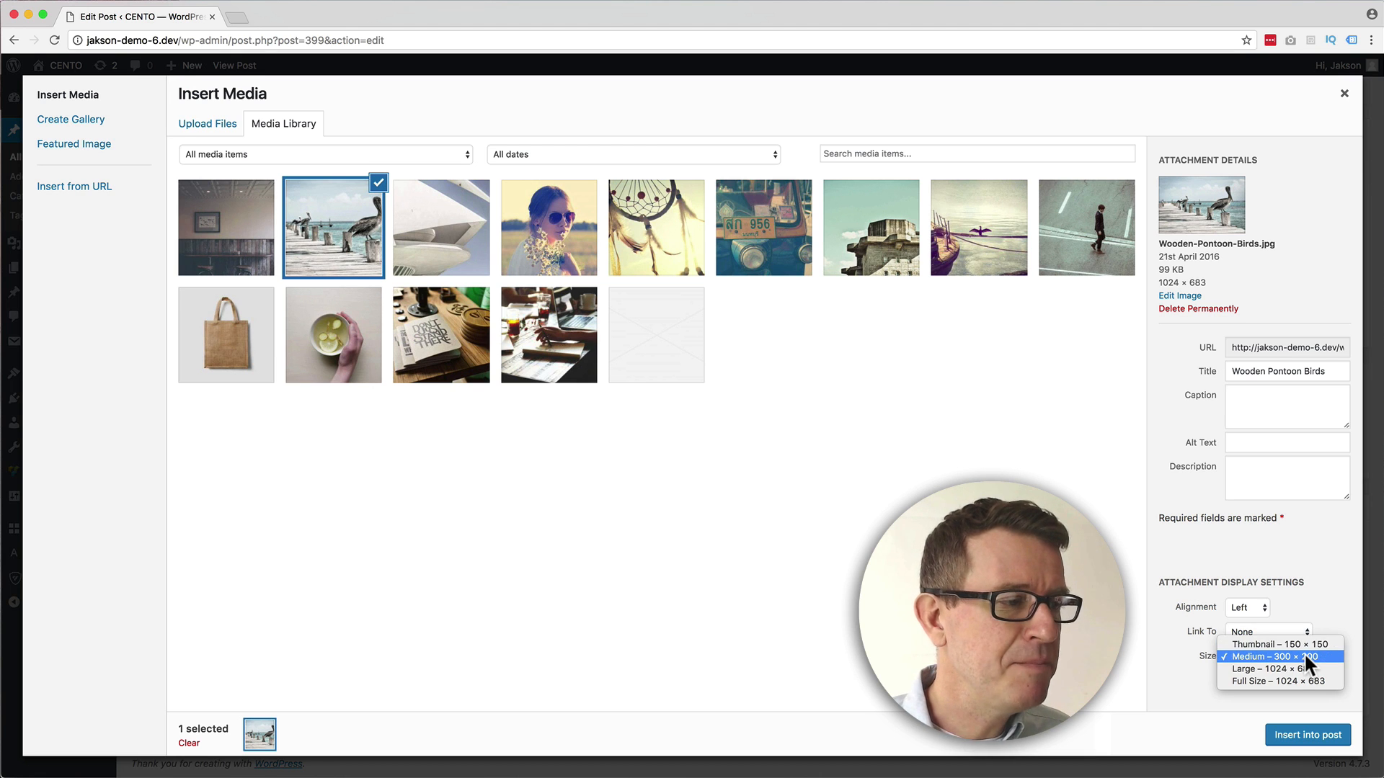
mouse_move(1279, 644)
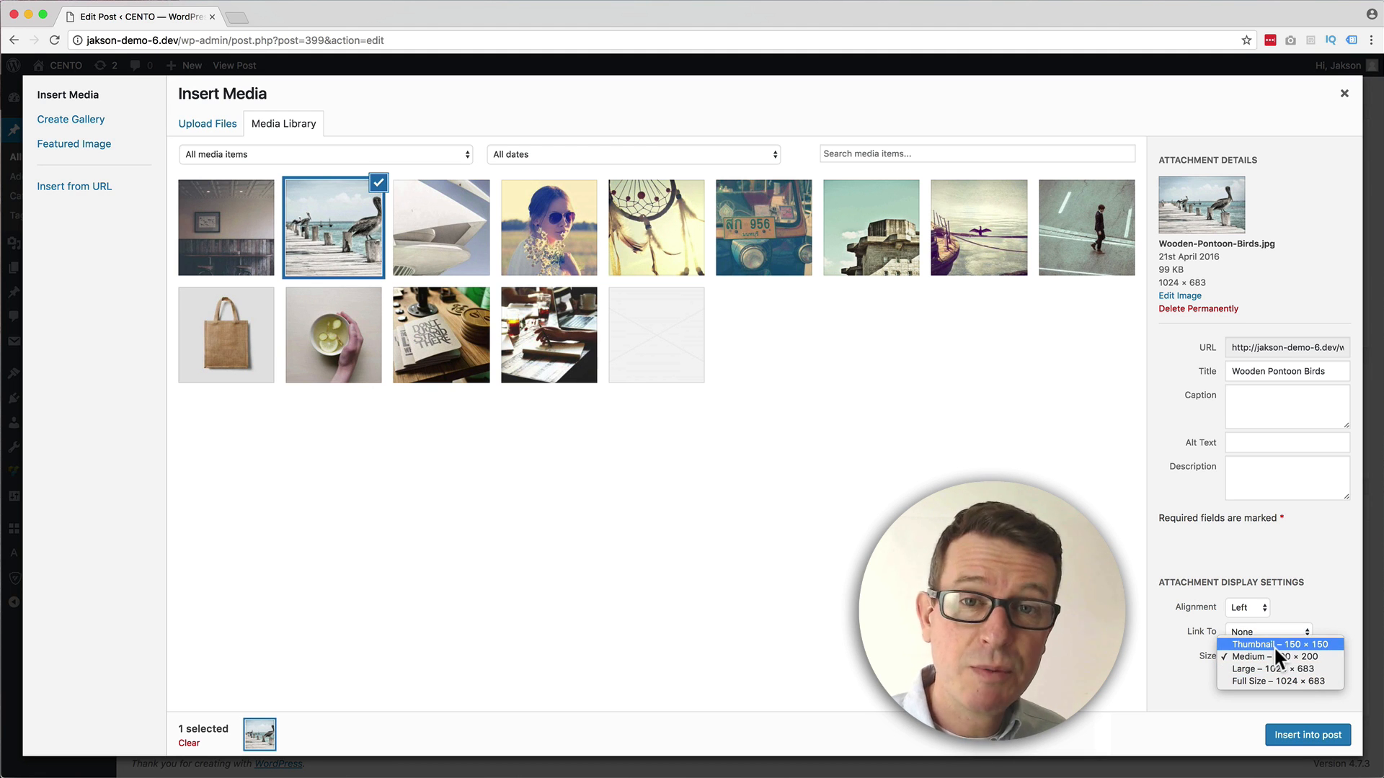
left_click(1281, 644)
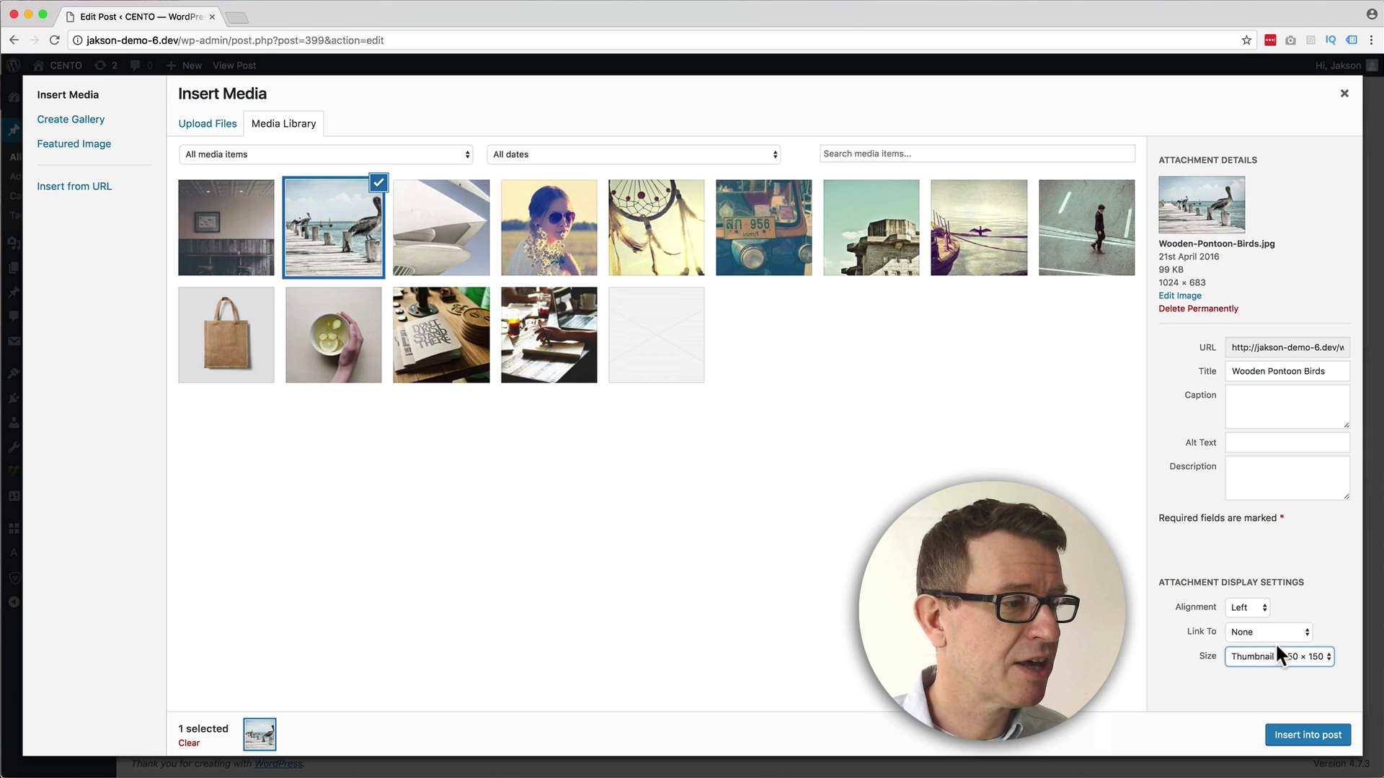
left_click(1308, 734)
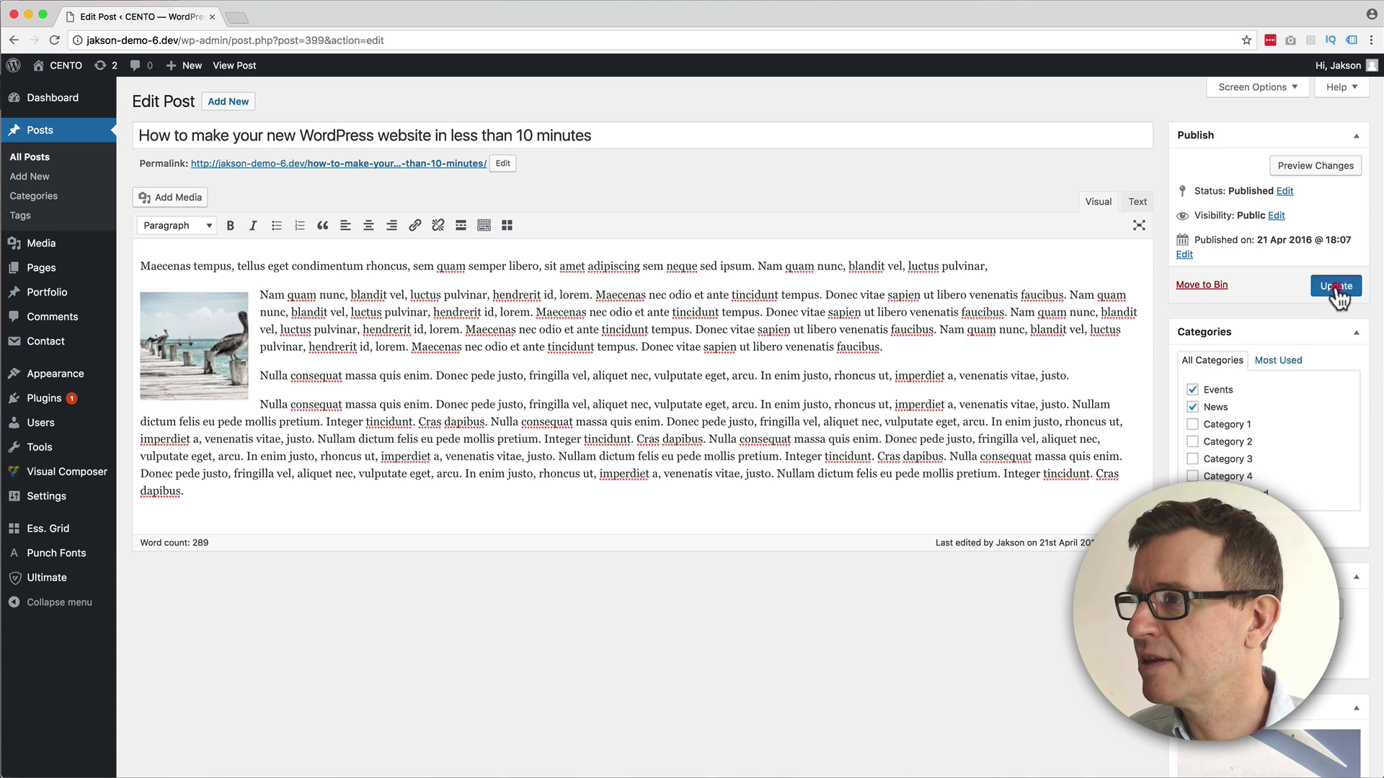
Update the post to publish the inserted thumbnail and return to the browser.
left_click(1335, 284)
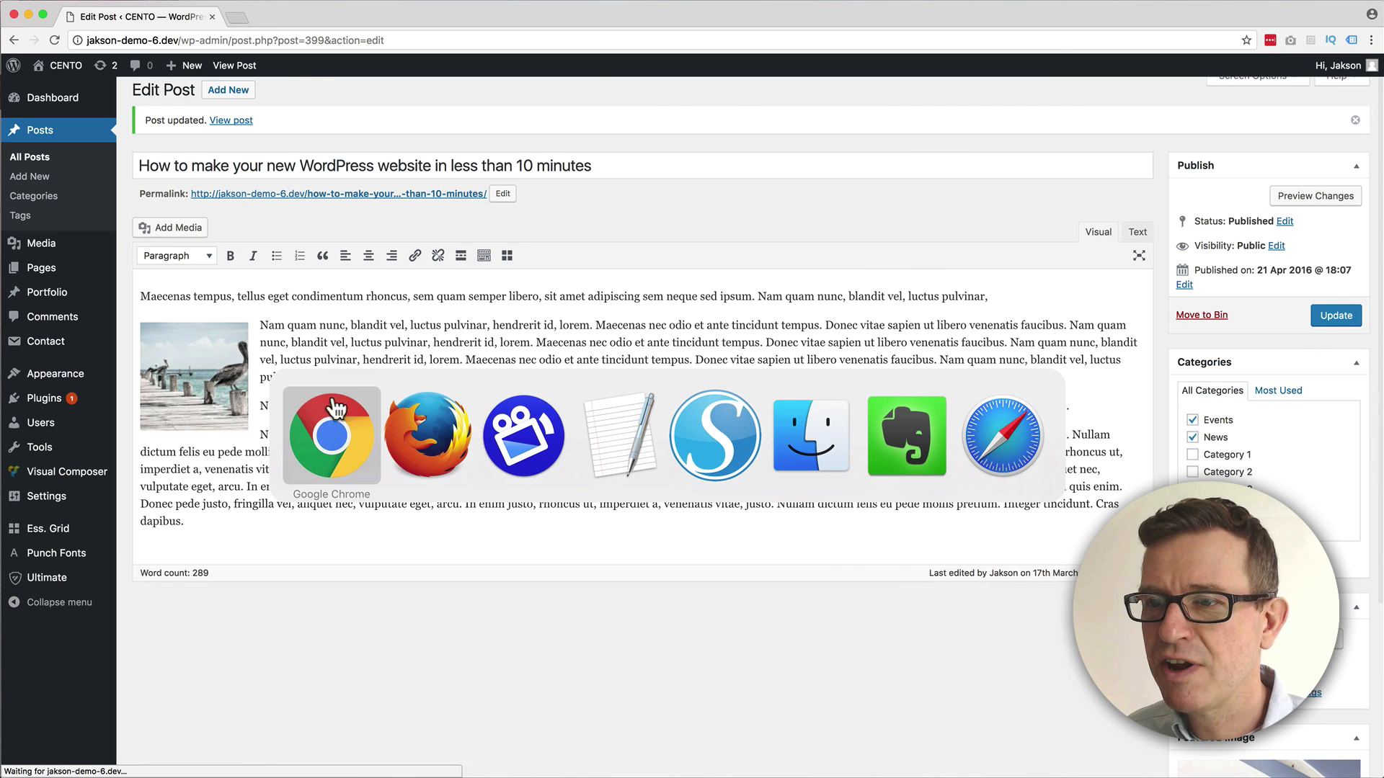
left_click(332, 434)
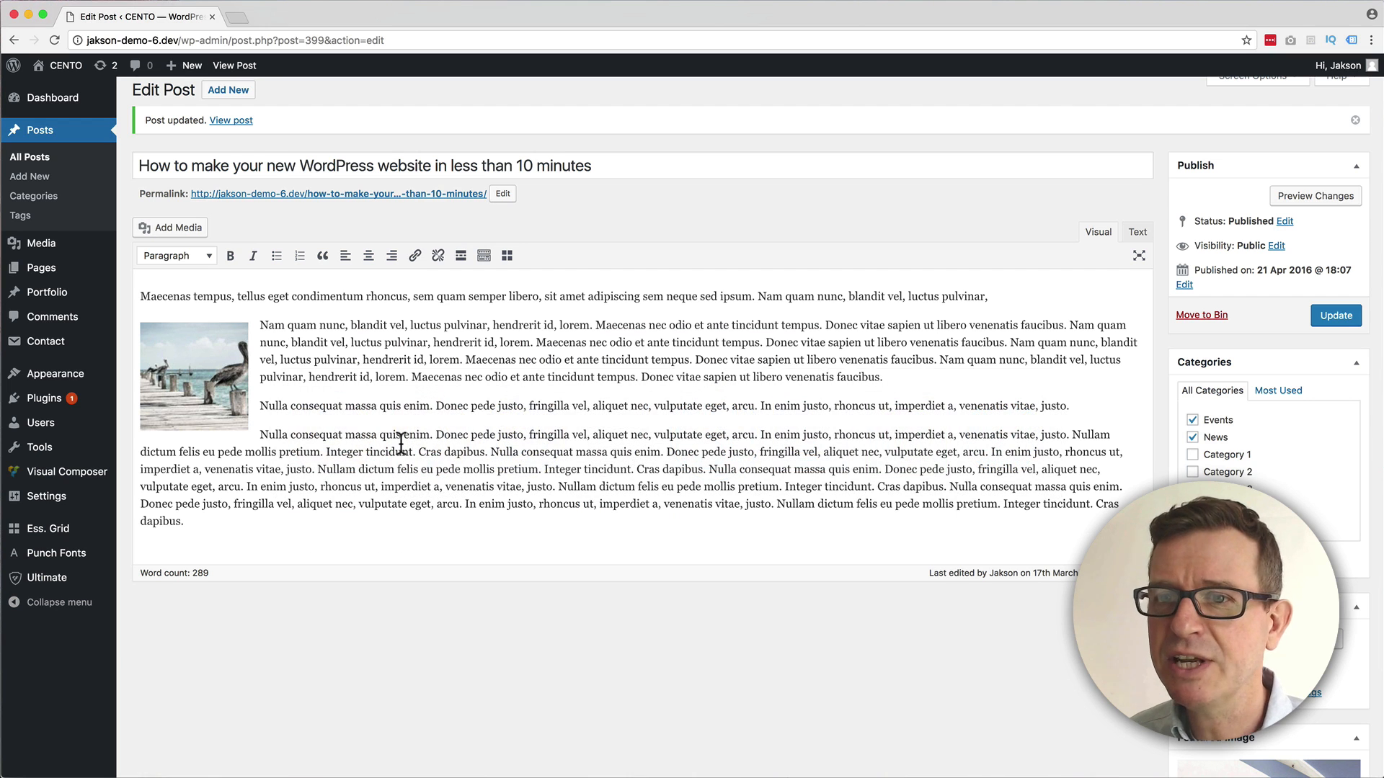
mouse_move(45, 342)
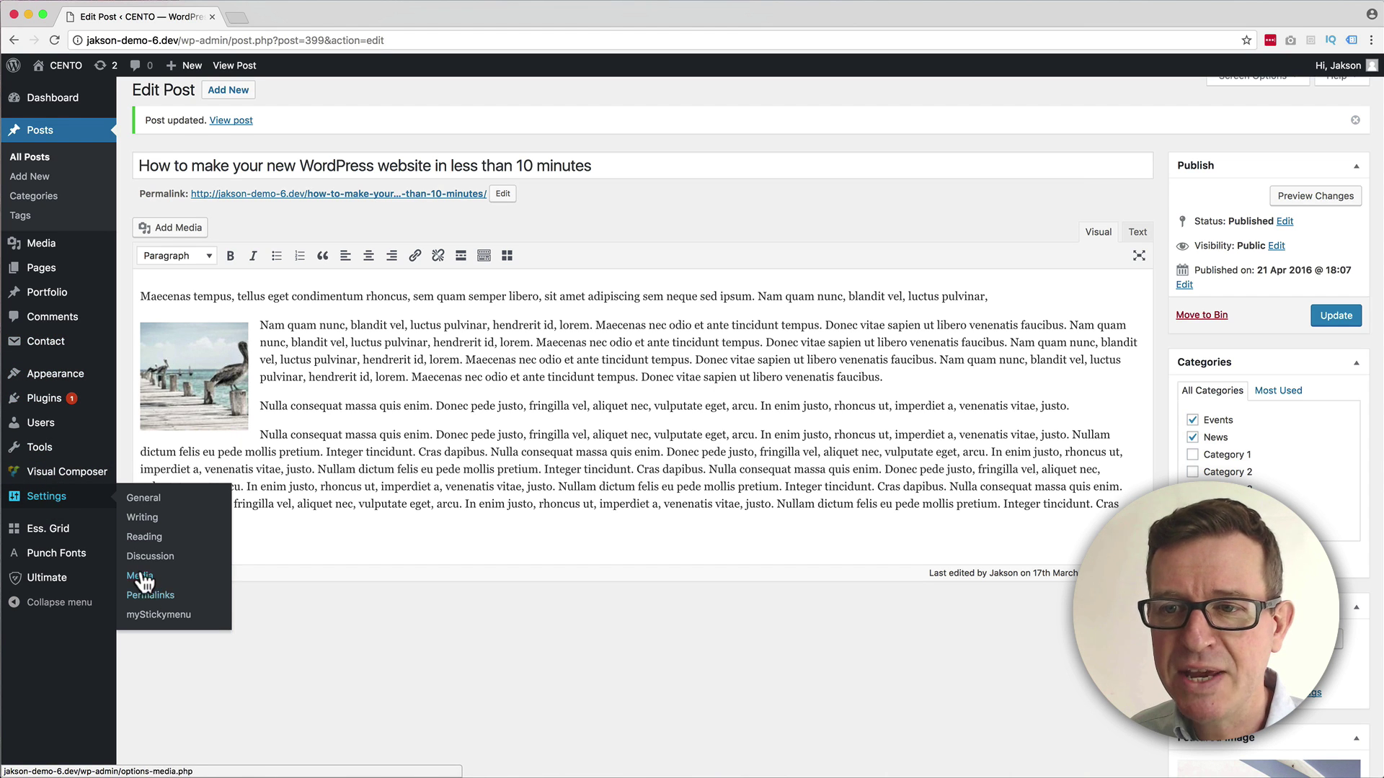
Set the media thumbnail size to 300 by 300 and save the settings.
left_click(140, 575)
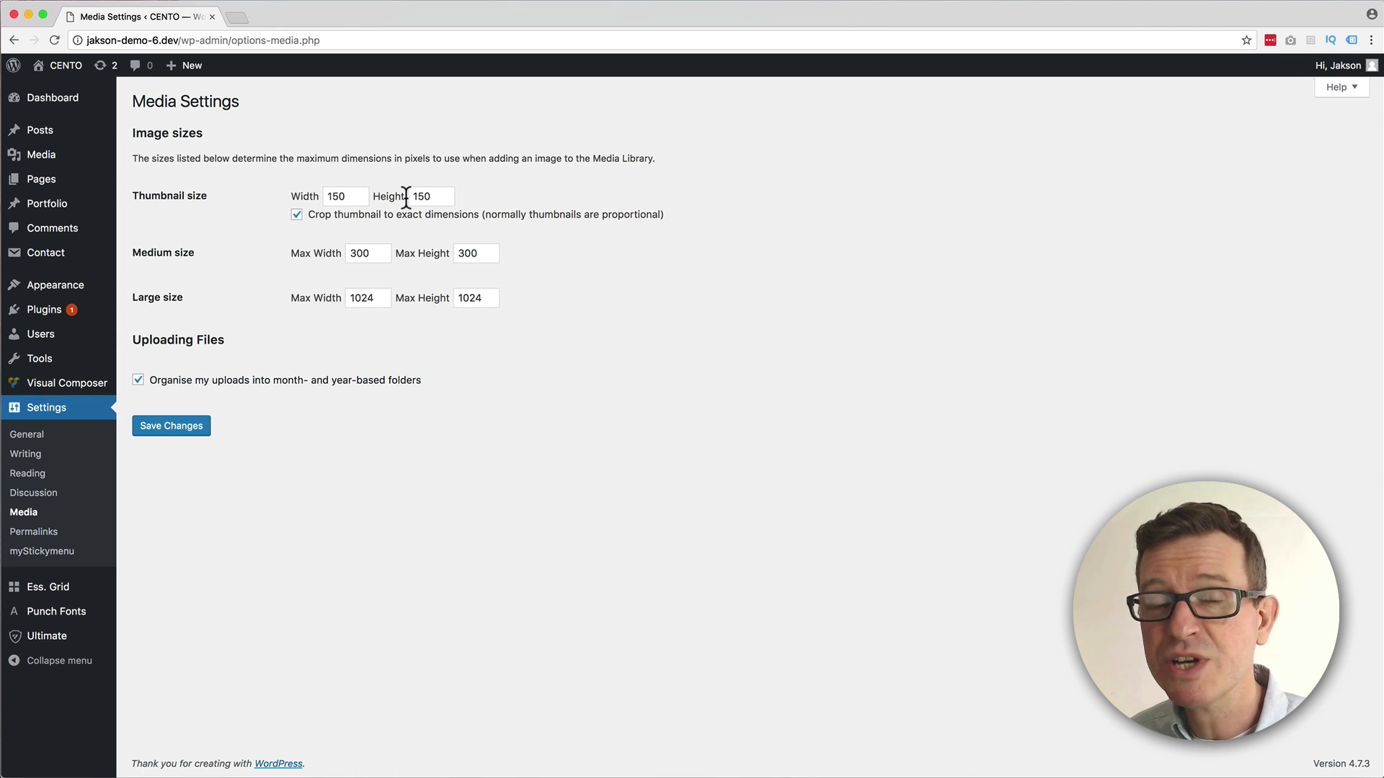
mouse_move(196, 313)
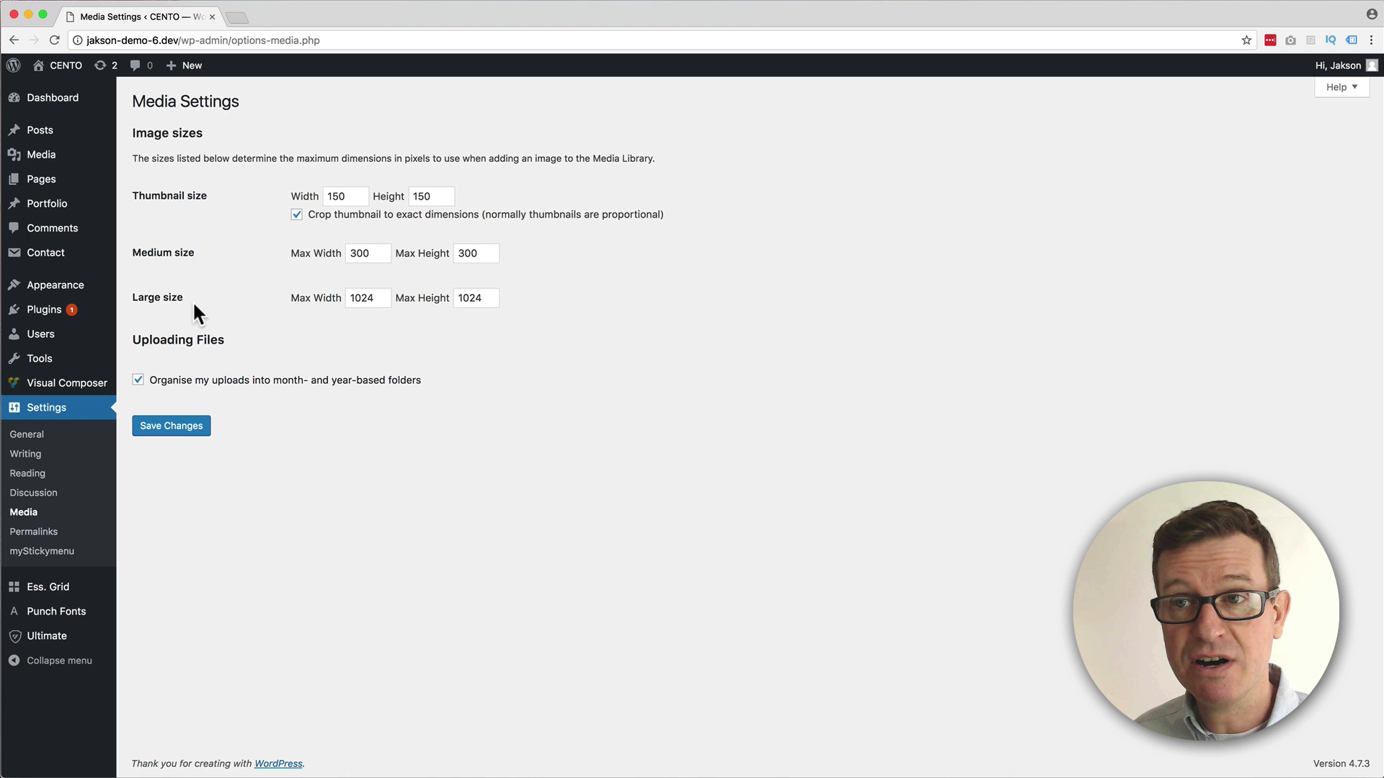
mouse_move(194, 320)
type("300")
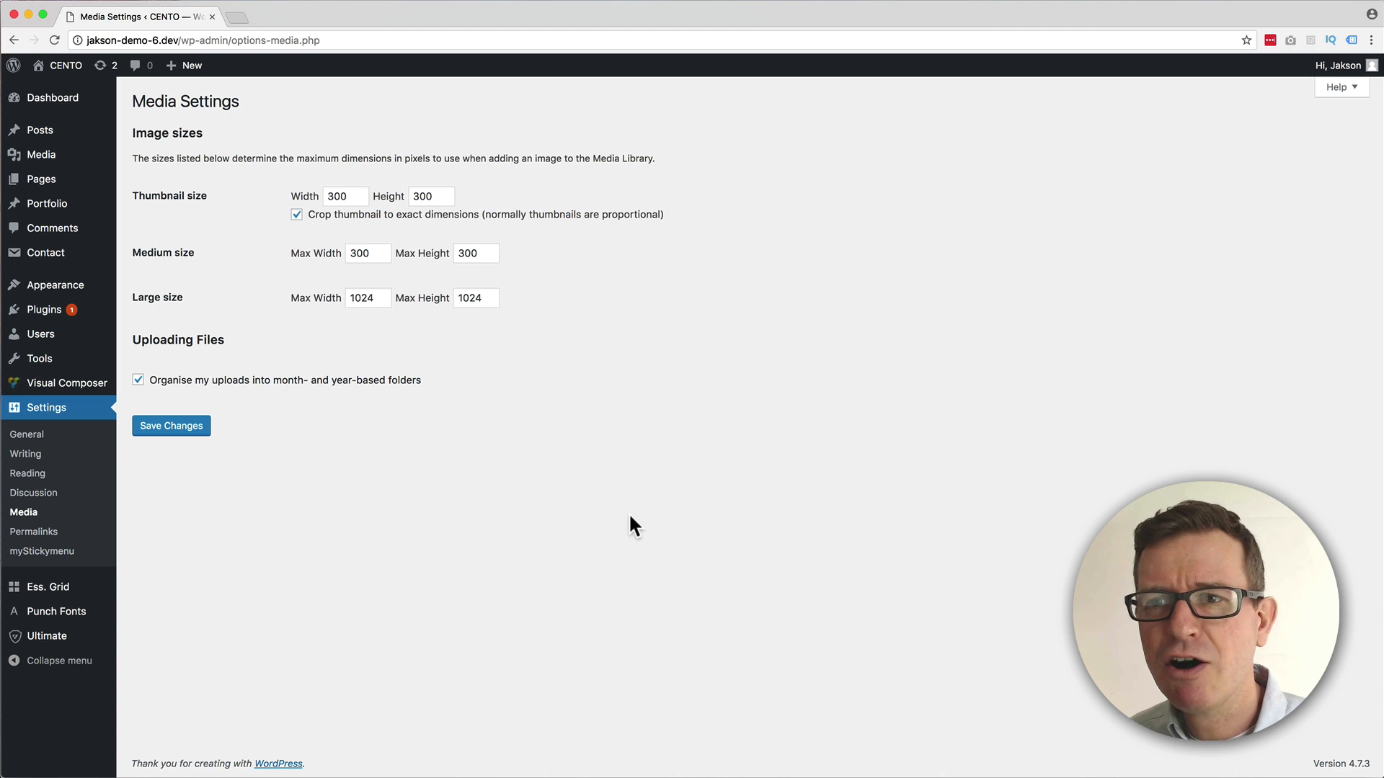
left_click(170, 425)
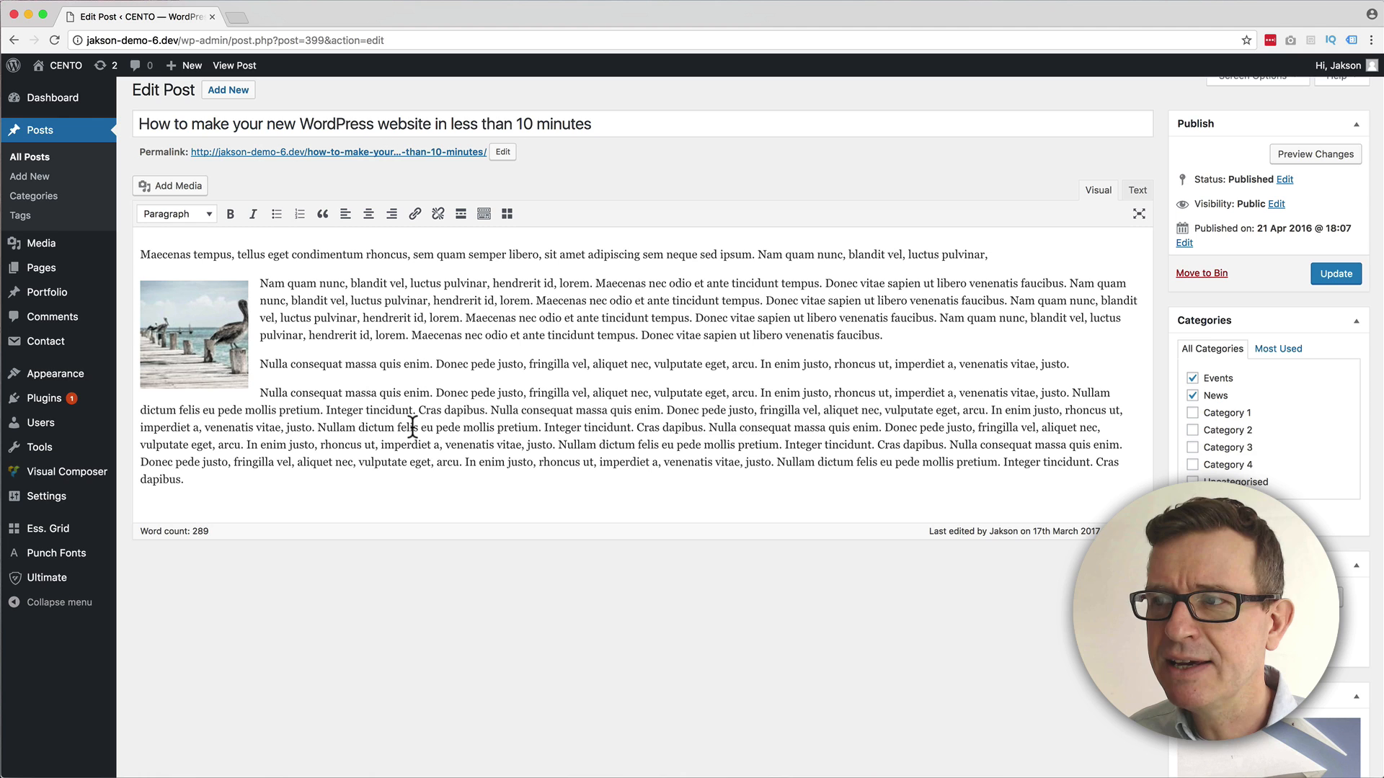
mouse_move(262, 362)
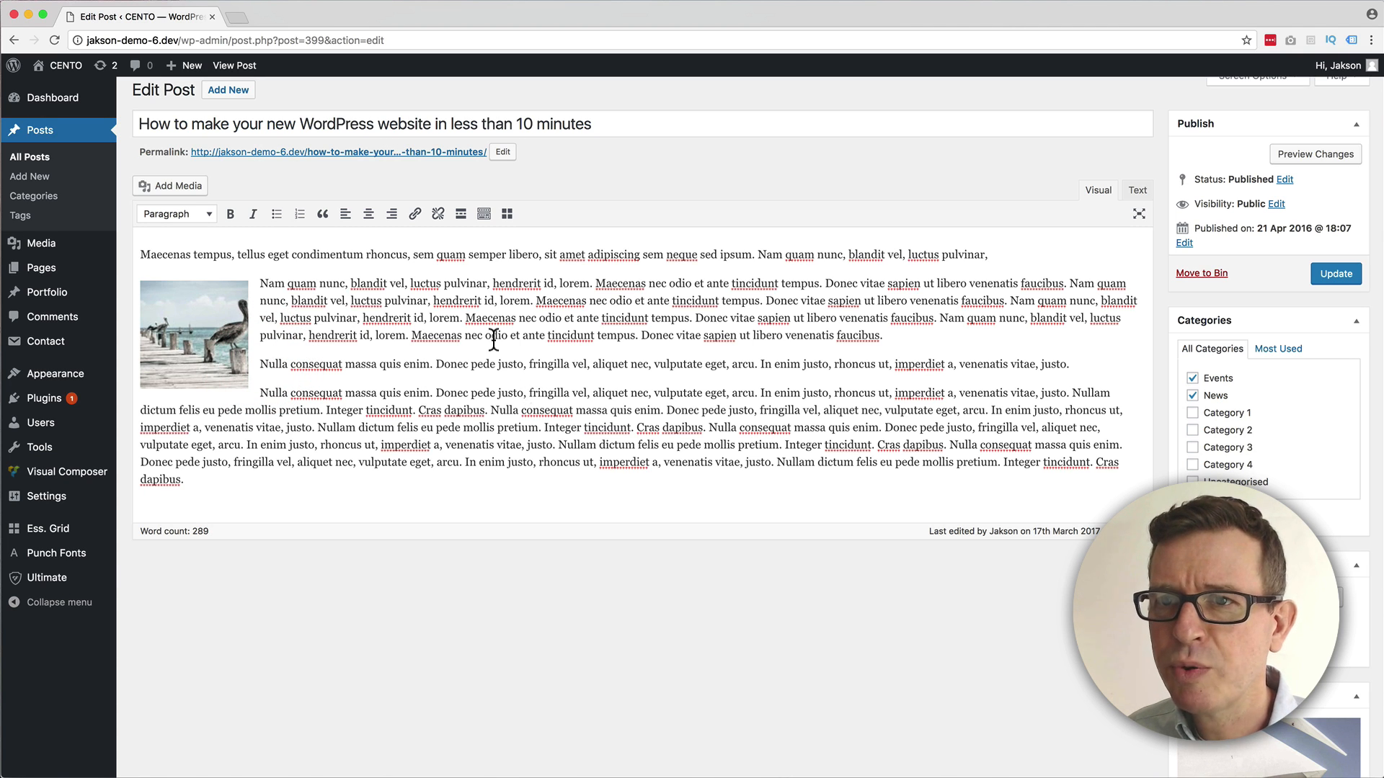
Upload the designer brochure image from the computer through Add Media.
left_click(170, 186)
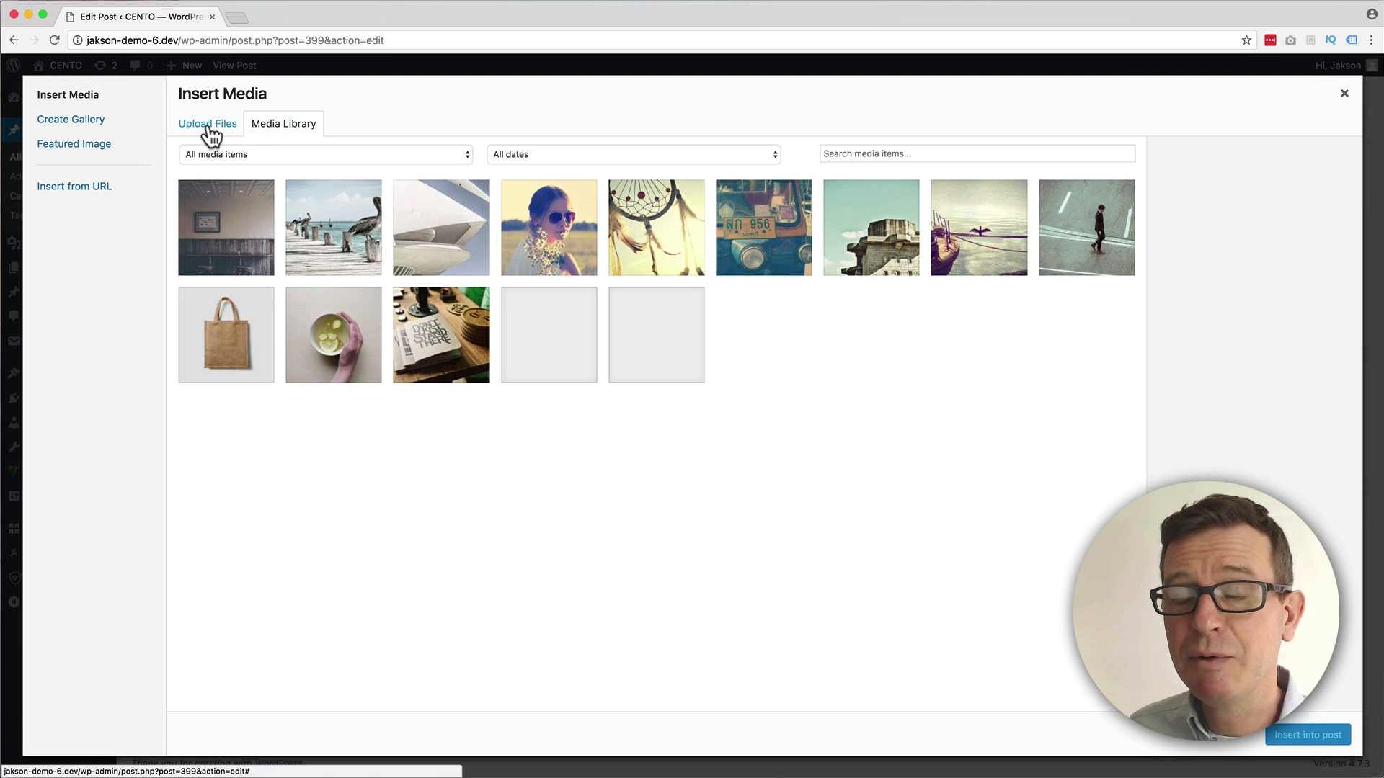
left_click(206, 122)
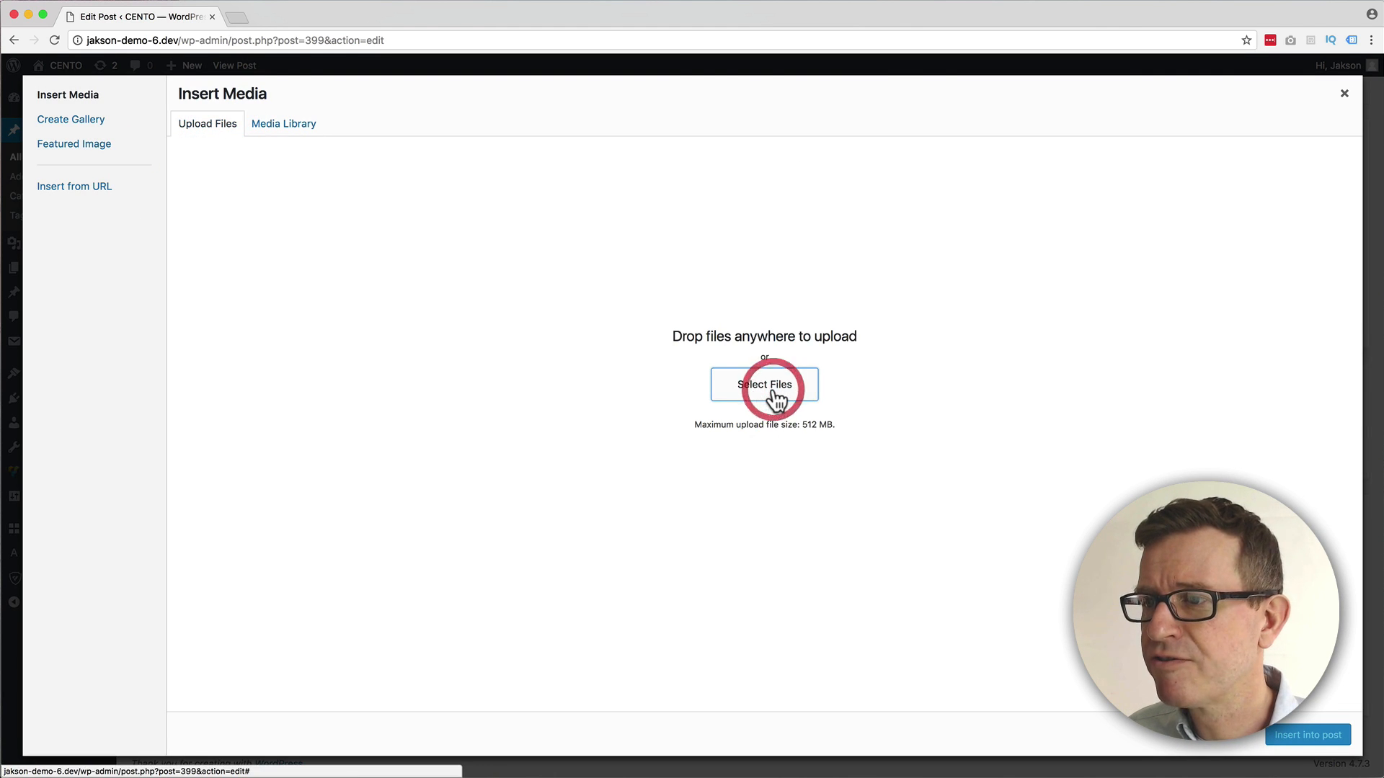
left_click(764, 384)
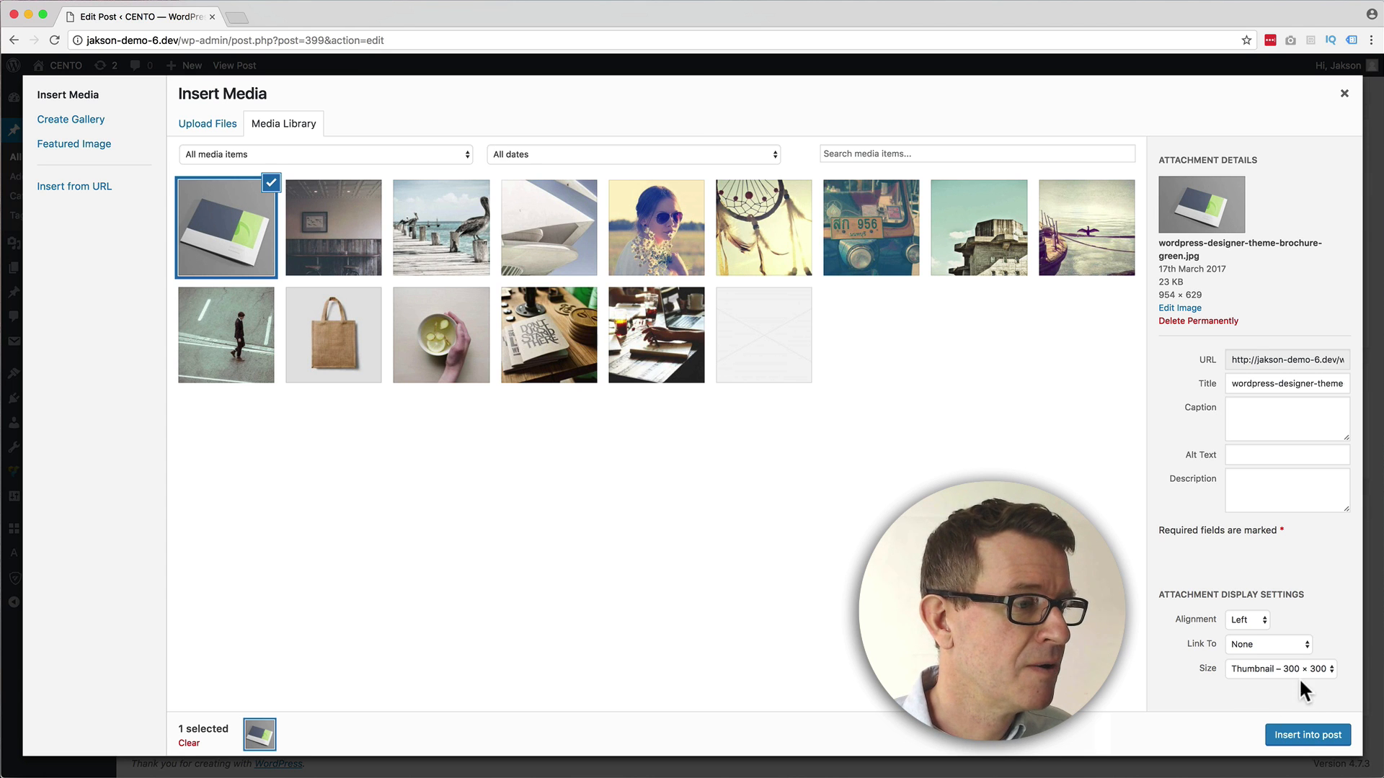
Insert the brochure image right-aligned at the 300×300 thumbnail size and update the post.
left_click(1279, 668)
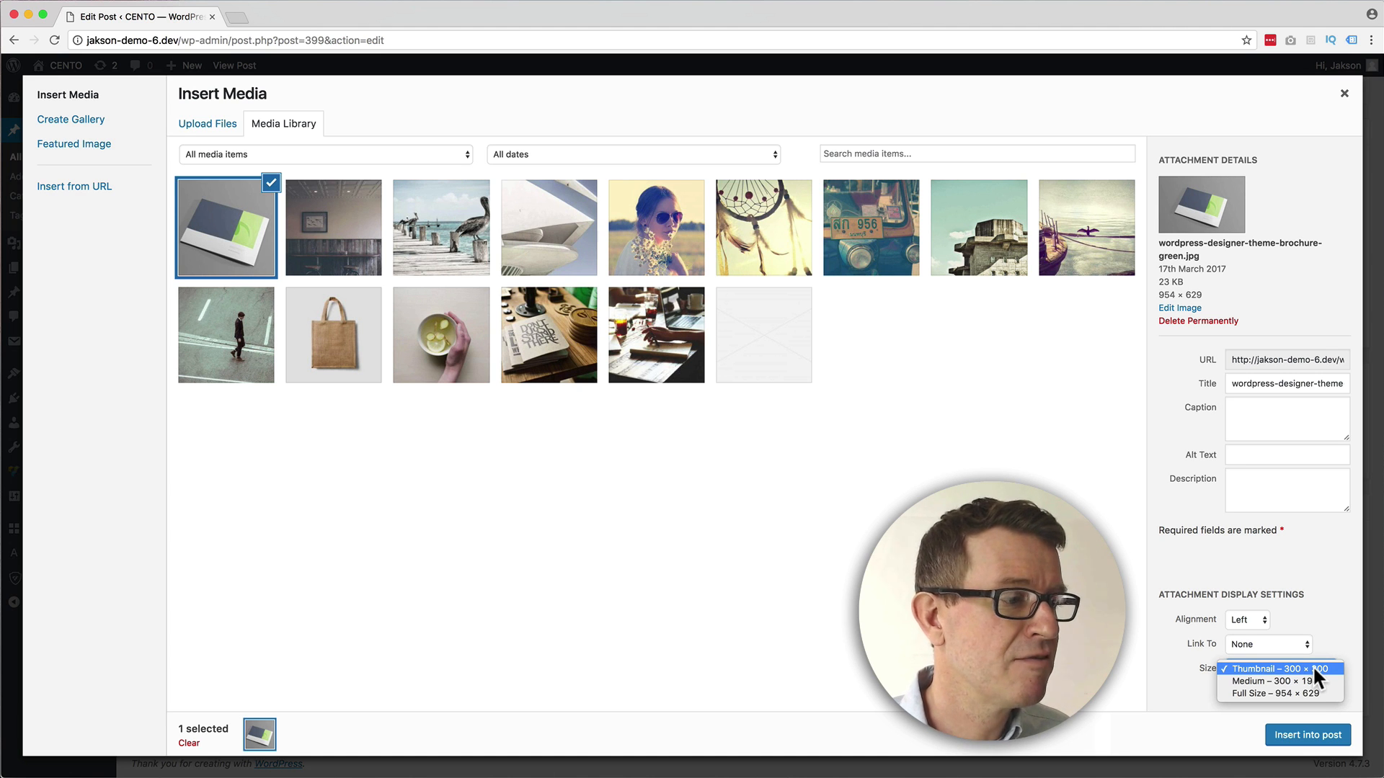
left_click(1280, 667)
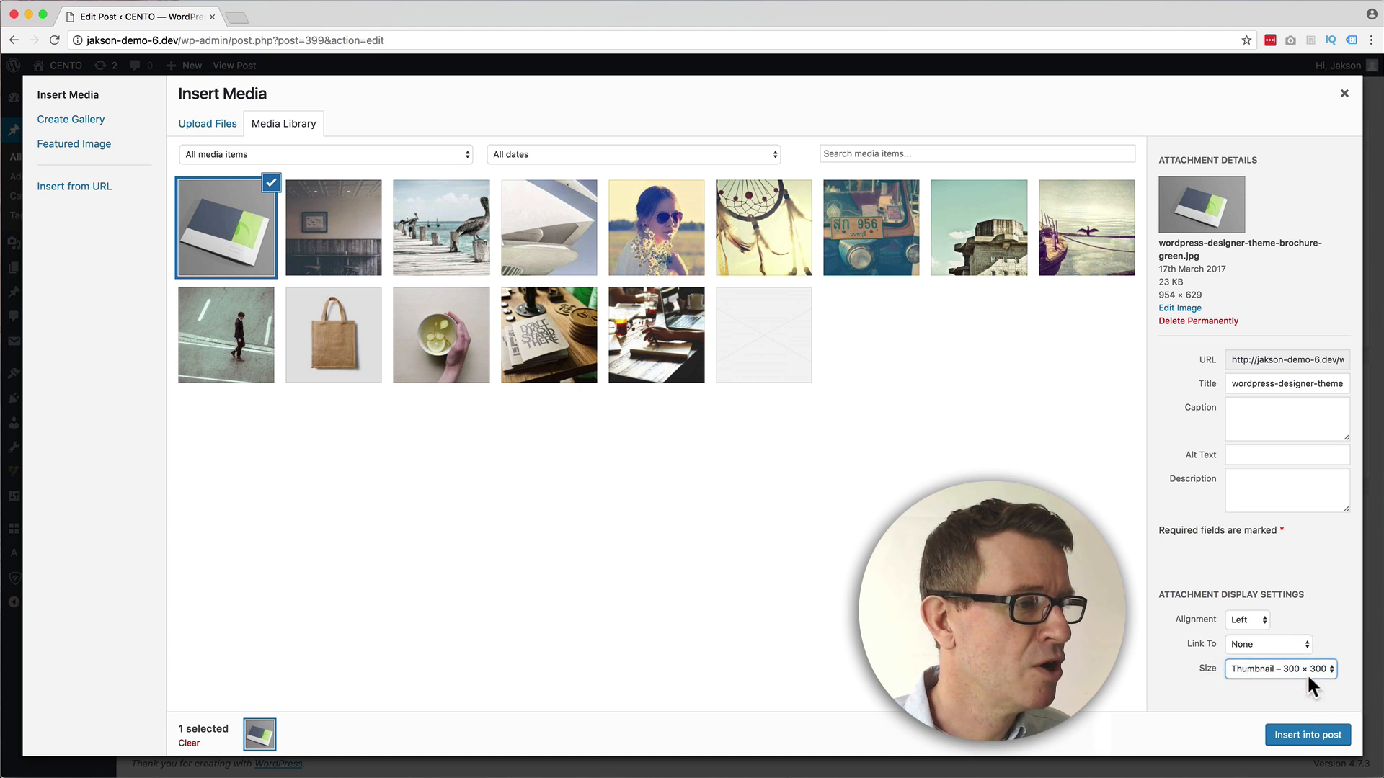
left_click(1245, 618)
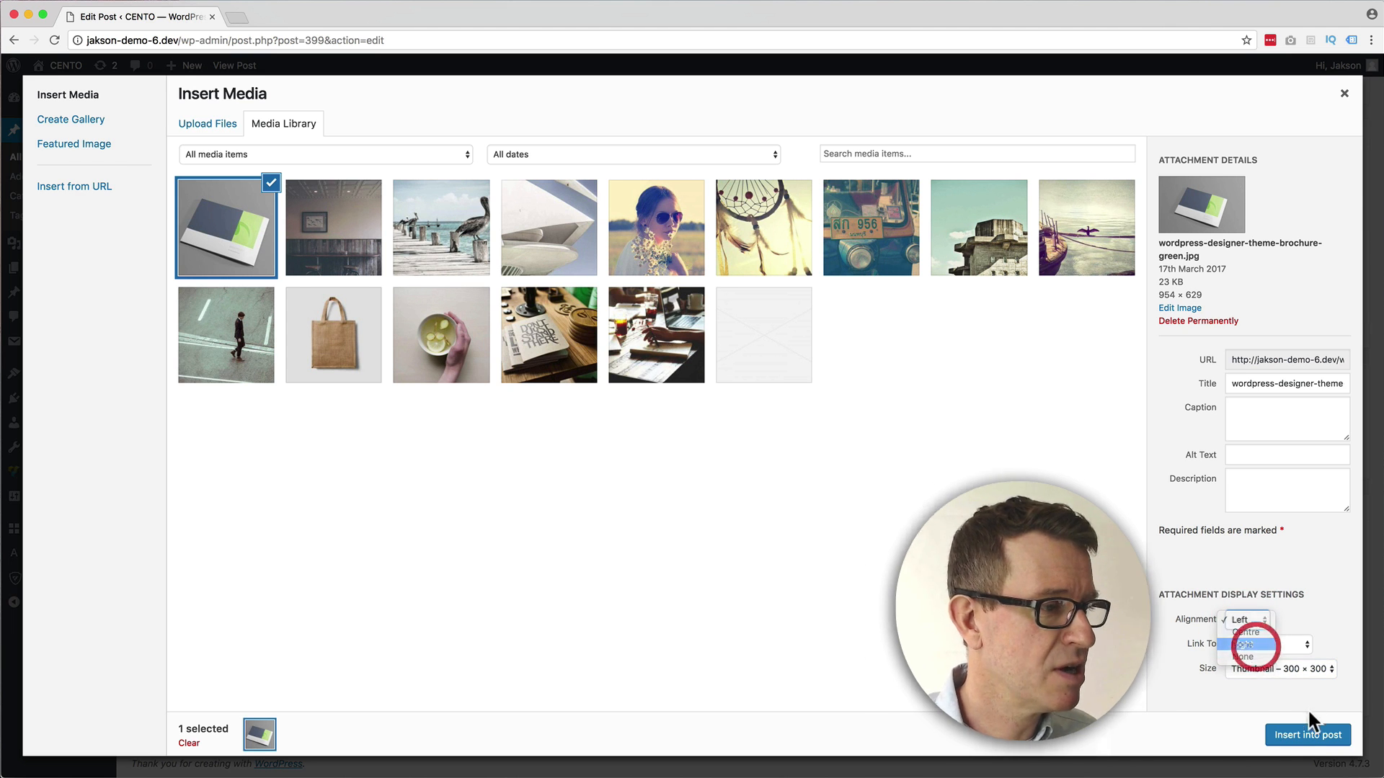
left_click(1308, 734)
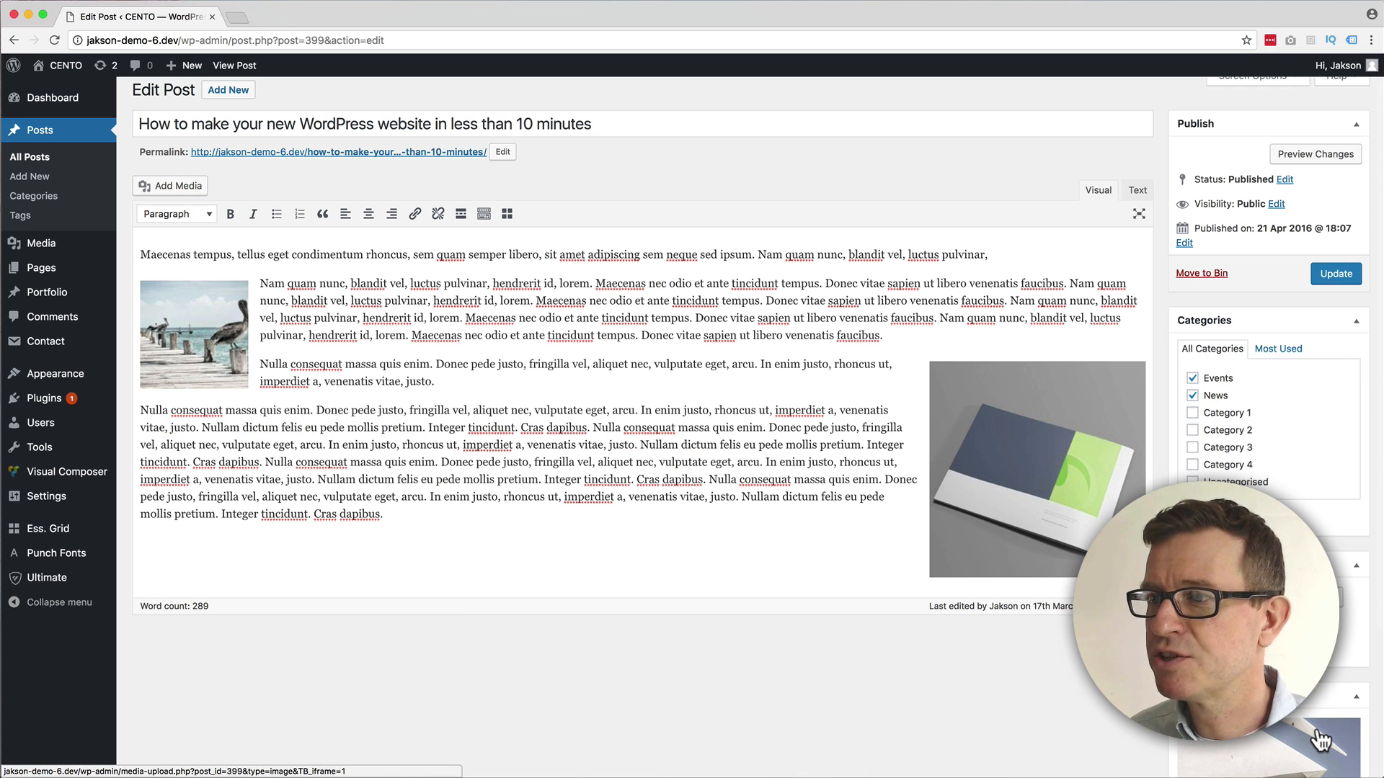
mouse_move(1312, 290)
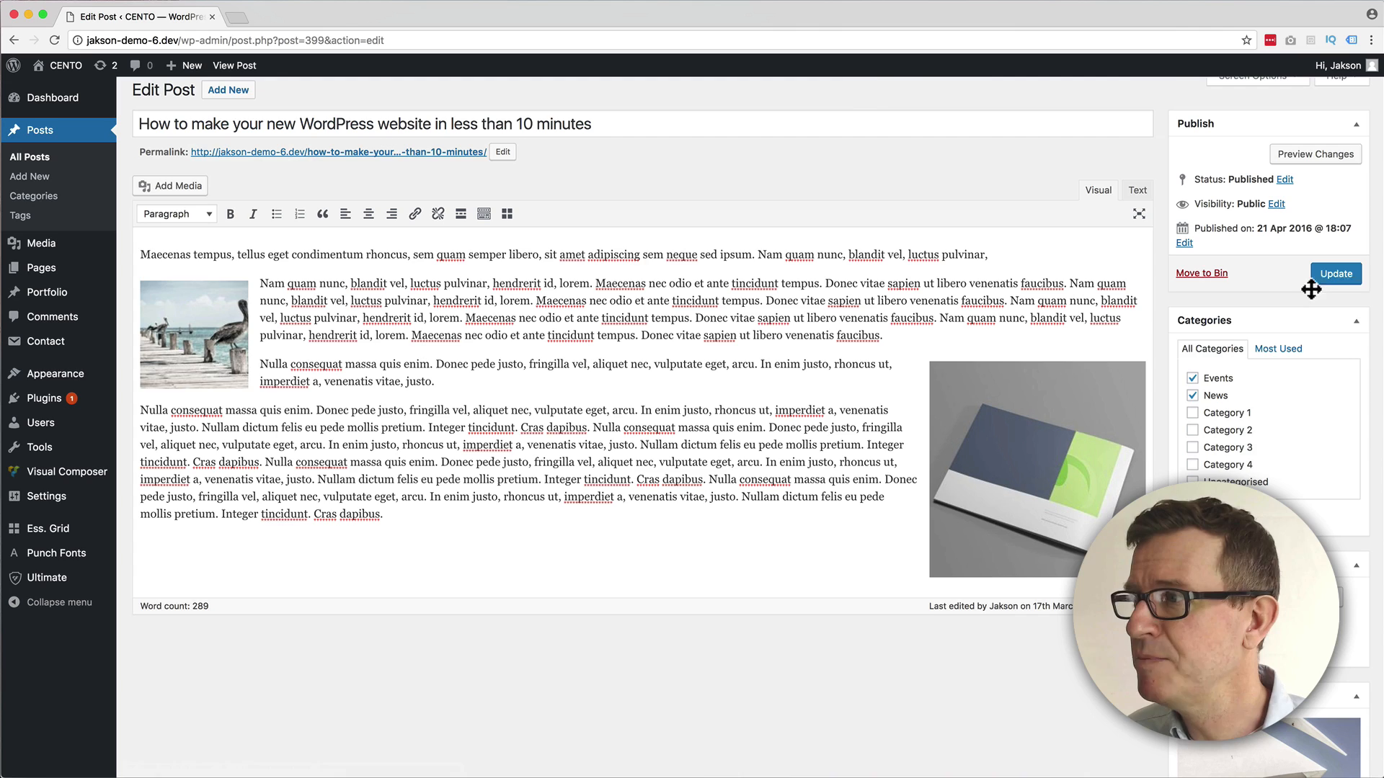
left_click(1335, 273)
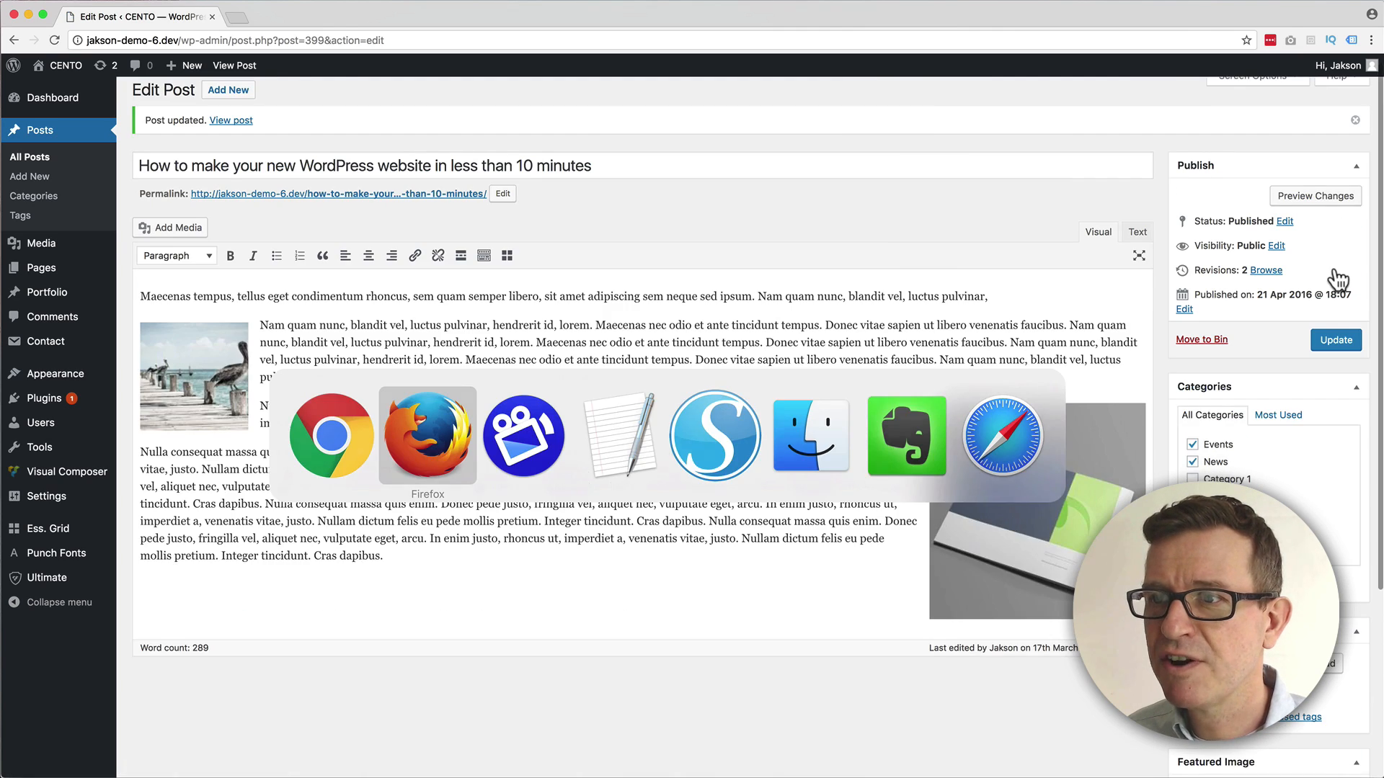
Scroll through the live post in Firefox to check the brochure image beside the text.
left_click(426, 434)
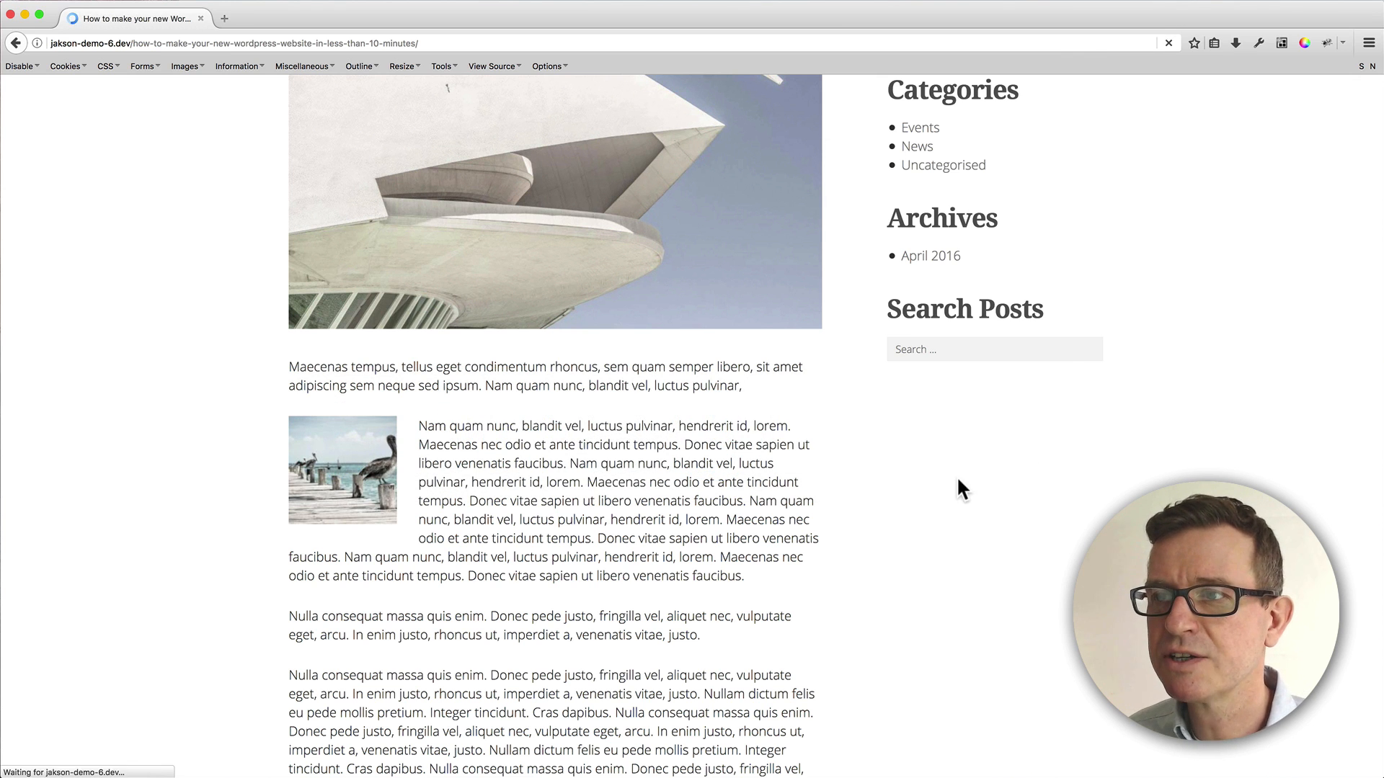
scroll("up", 3)
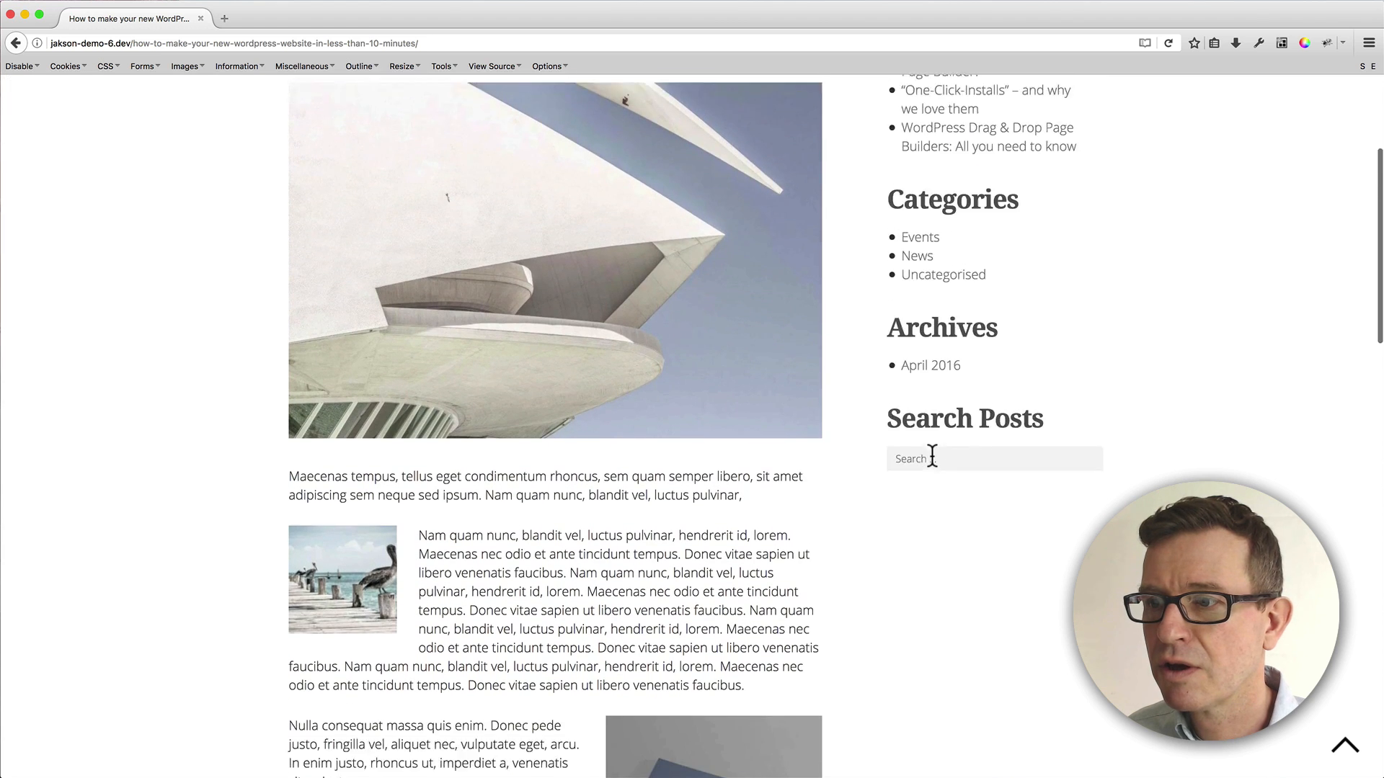
scroll("down", 3)
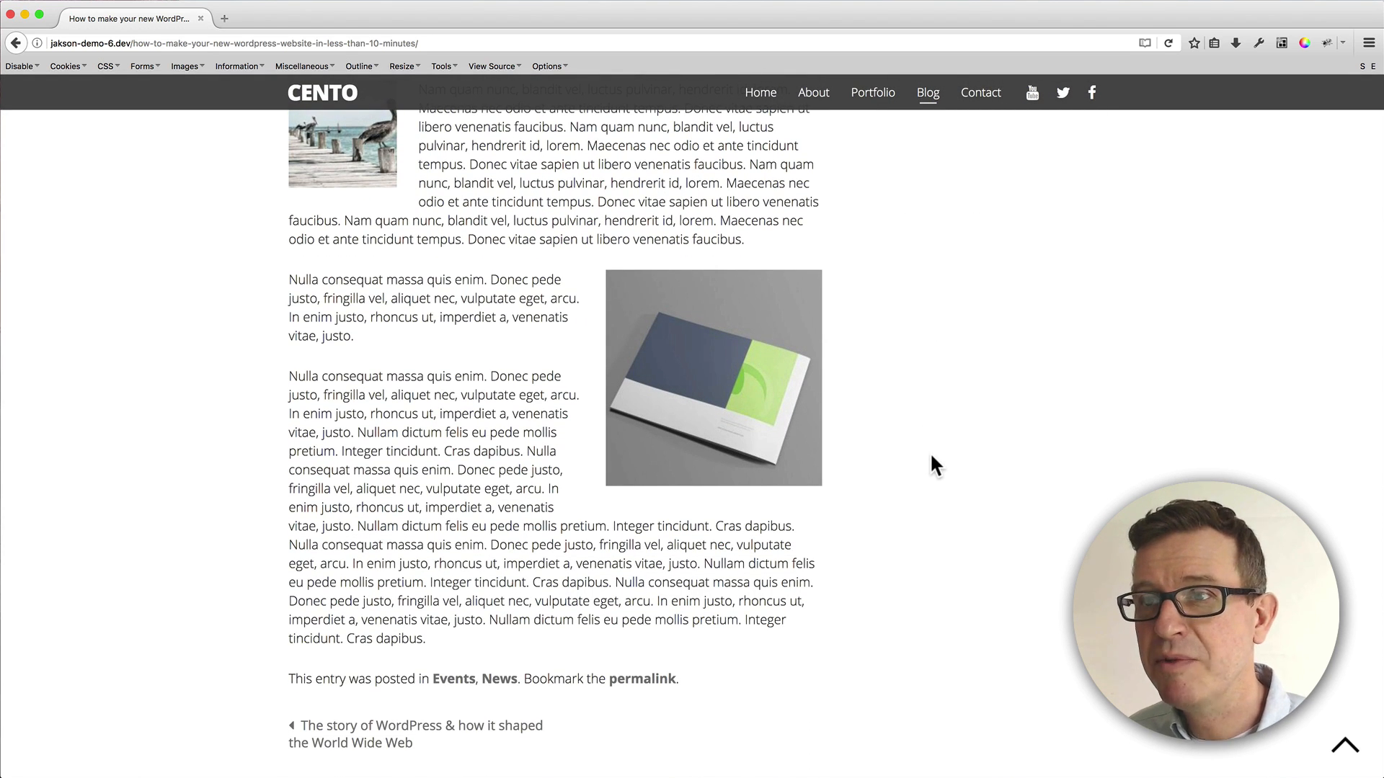
scroll("up", 3)
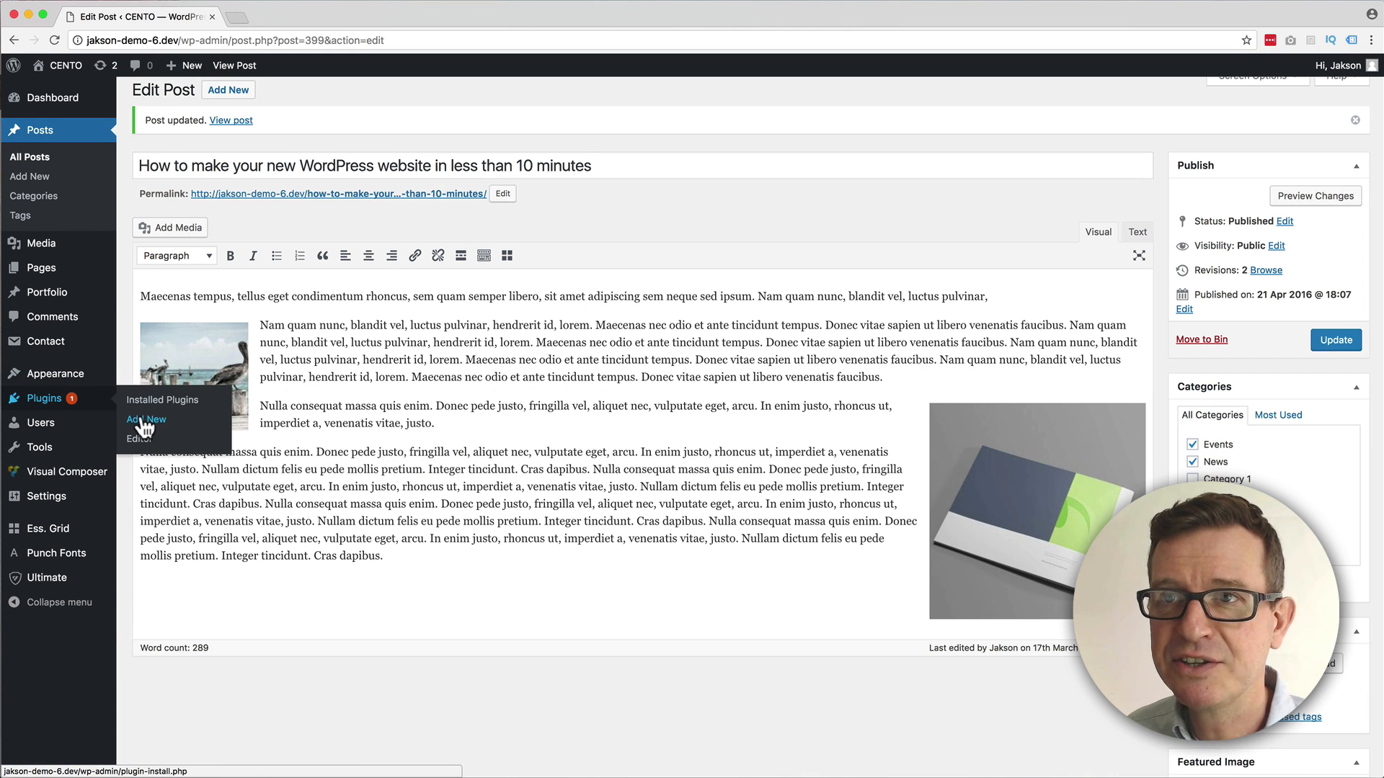
Search for 'Regenerate Thumbnails' in Add New plugins, install and activate it.
left_click(147, 420)
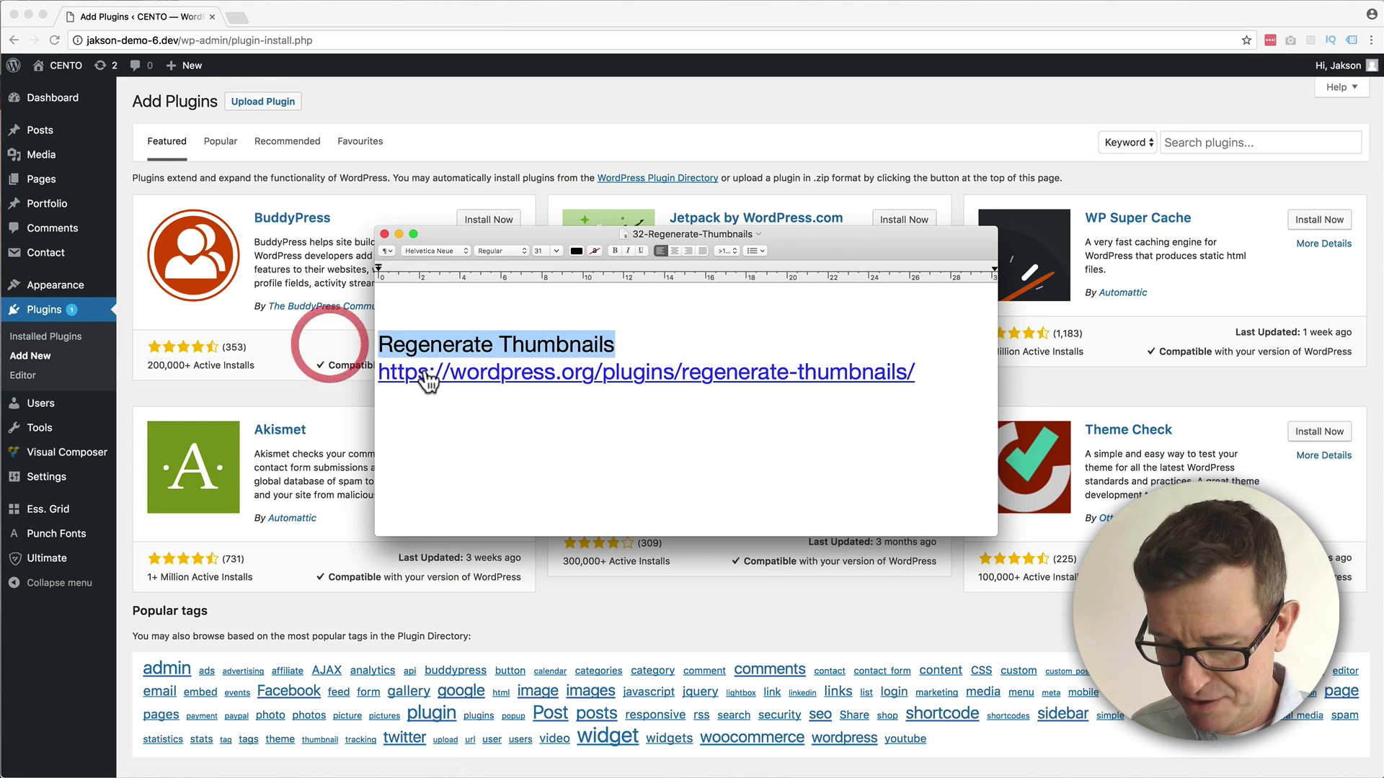
mouse_move(510, 345)
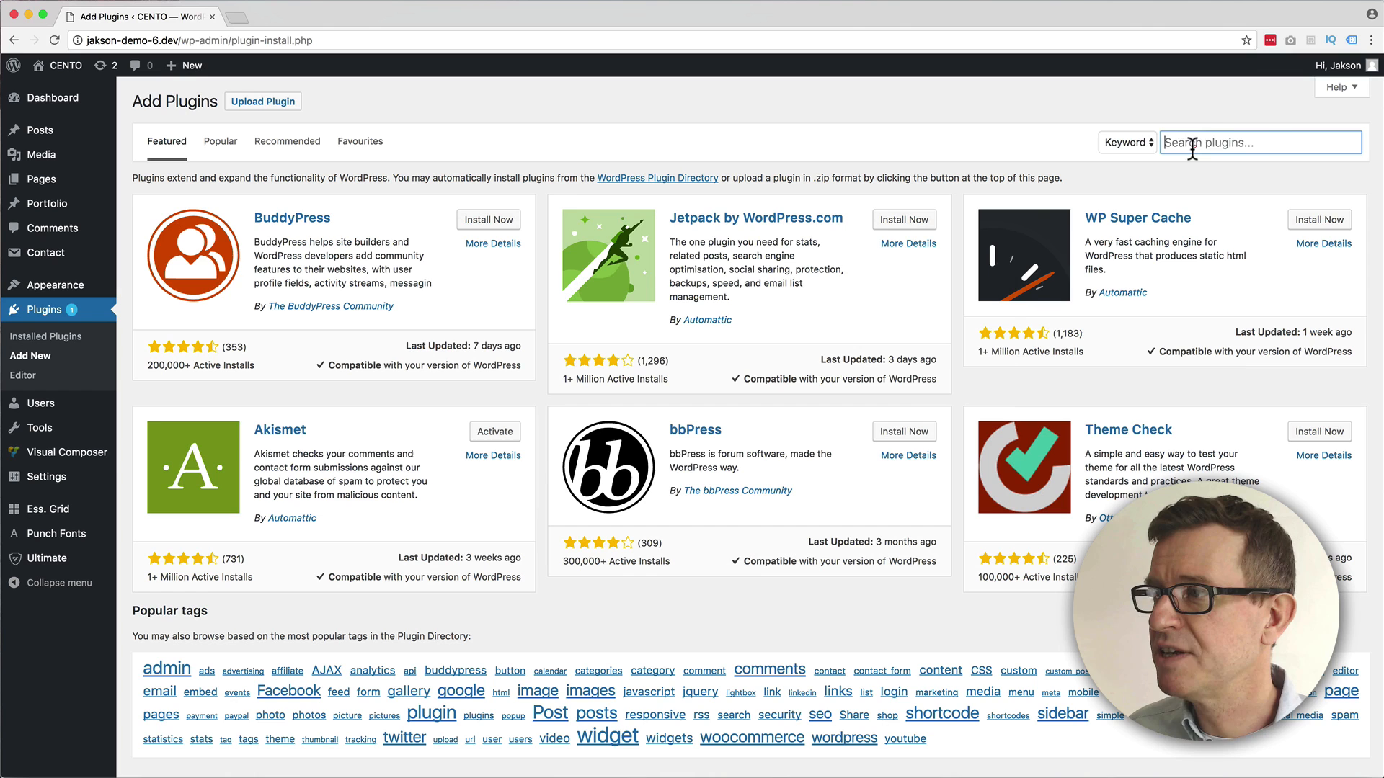
type("Regenerate Thumbnails")
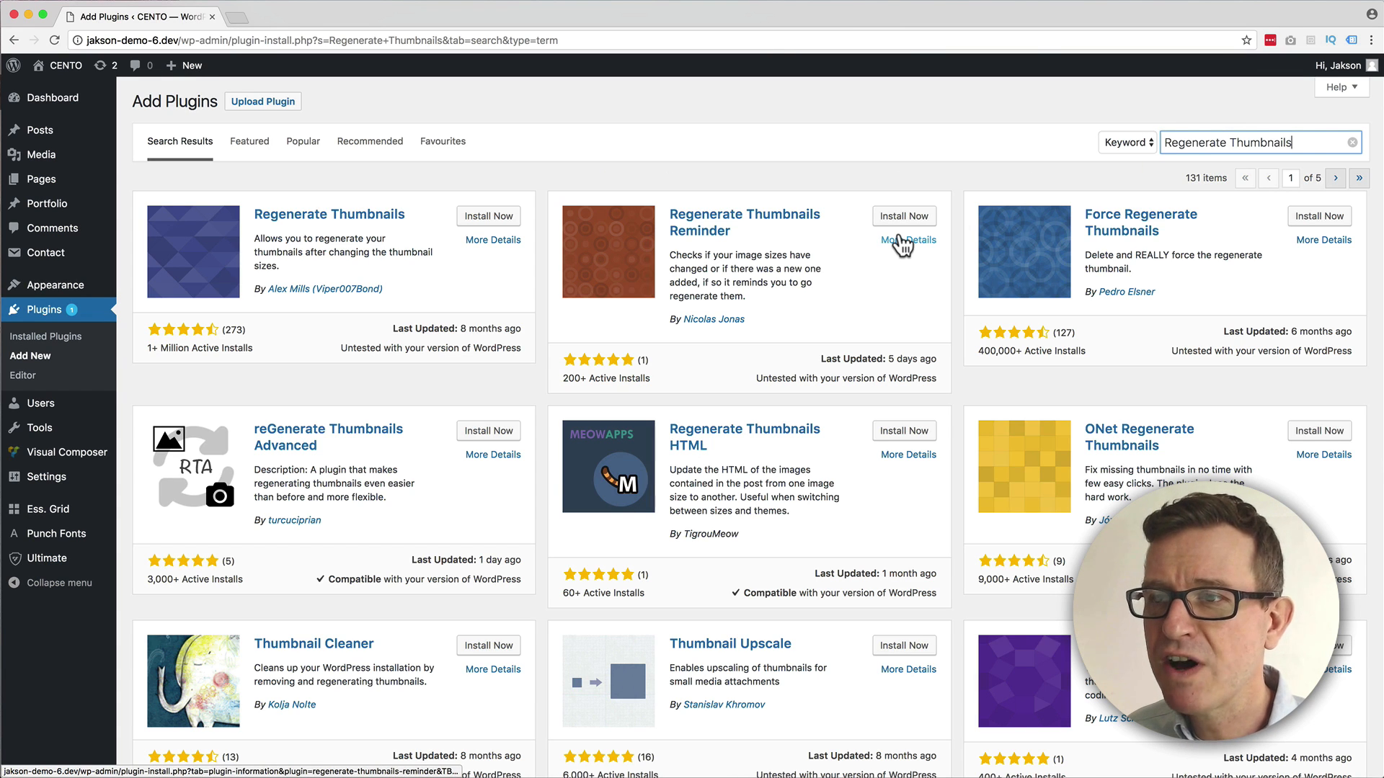
mouse_move(477, 317)
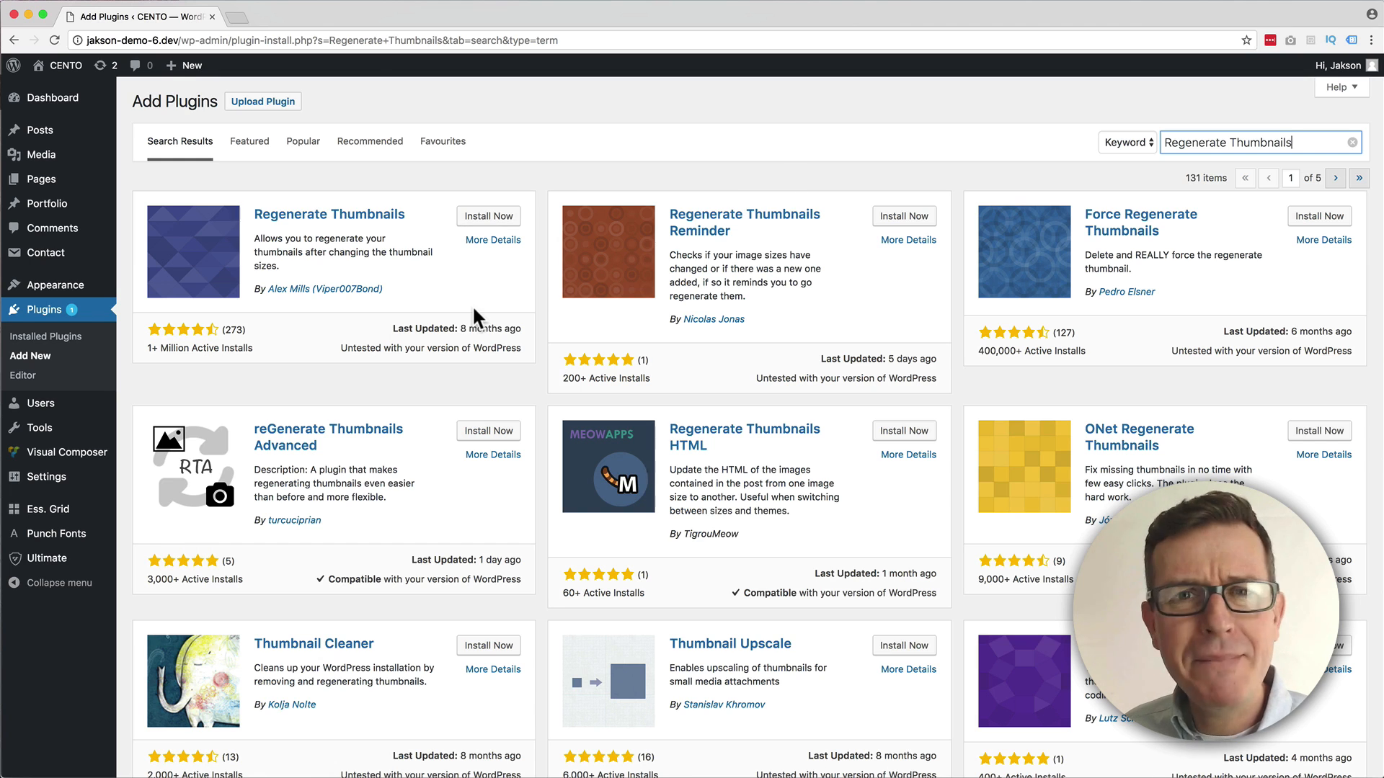
left_click(489, 216)
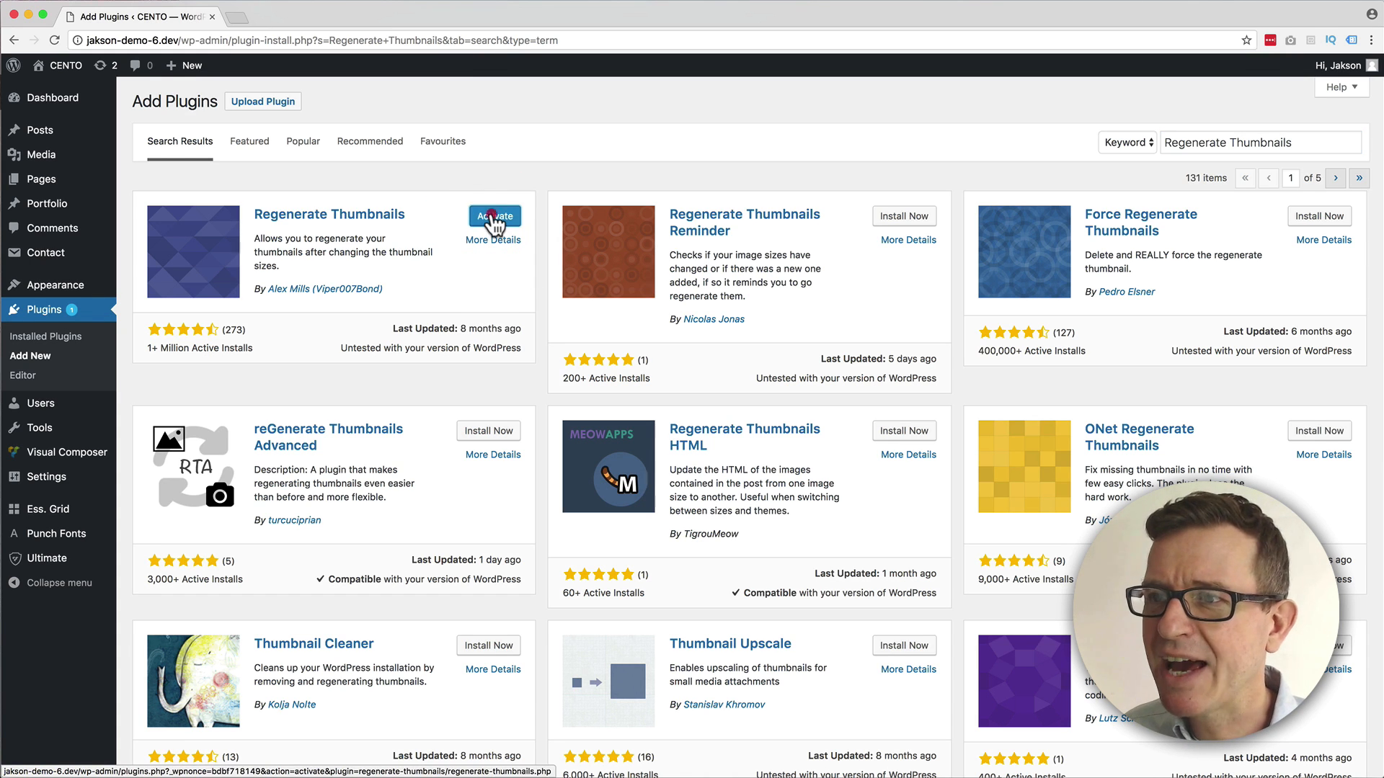
left_click(494, 216)
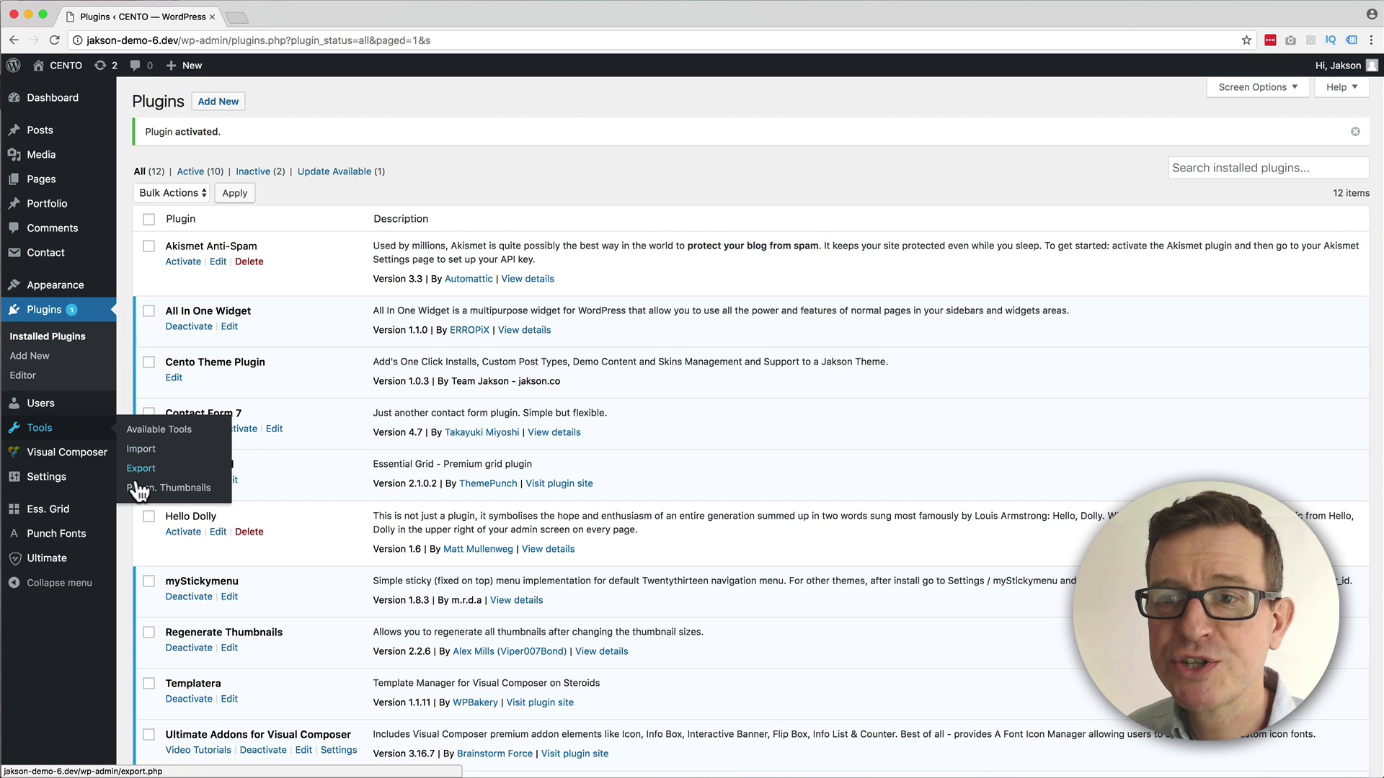
mouse_move(168, 489)
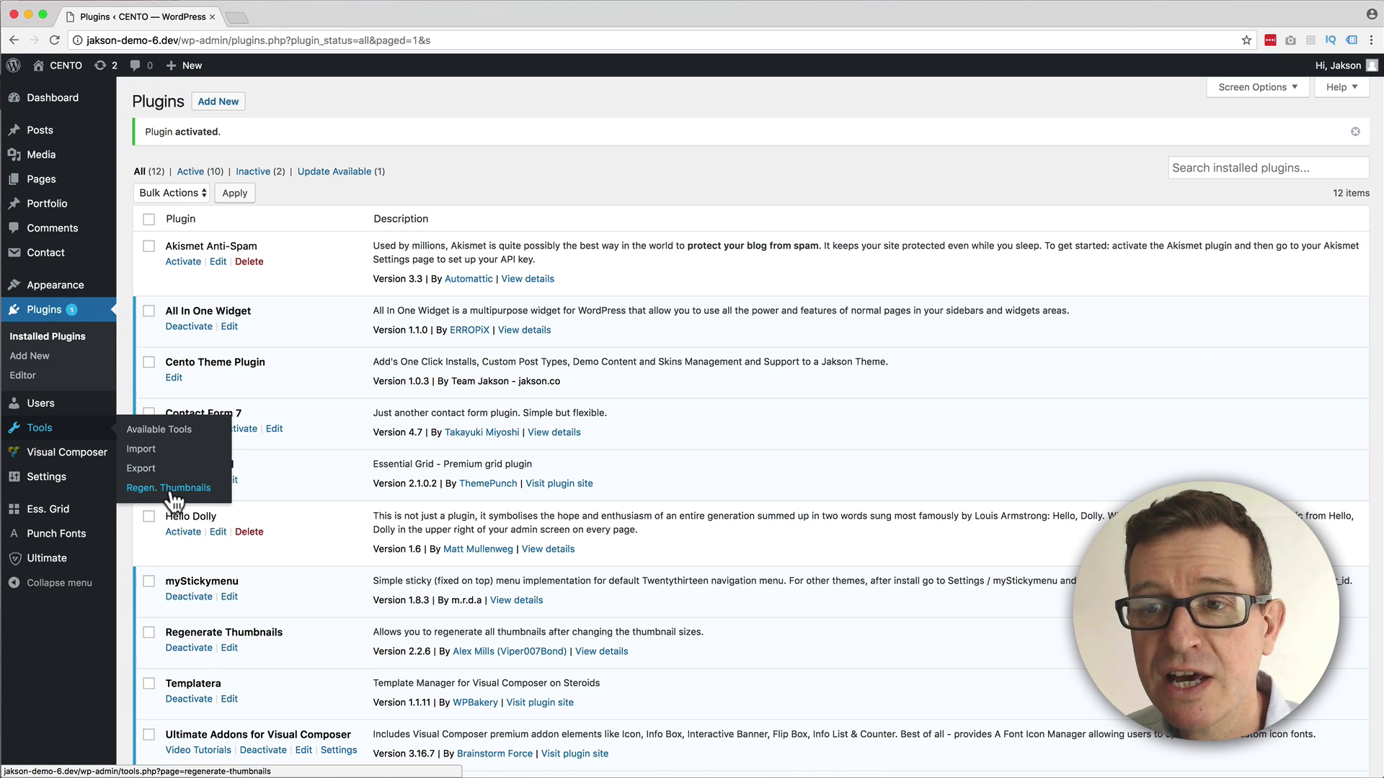
Run Regenerate All Thumbnails for all 15 images, then return to the post editor.
left_click(168, 488)
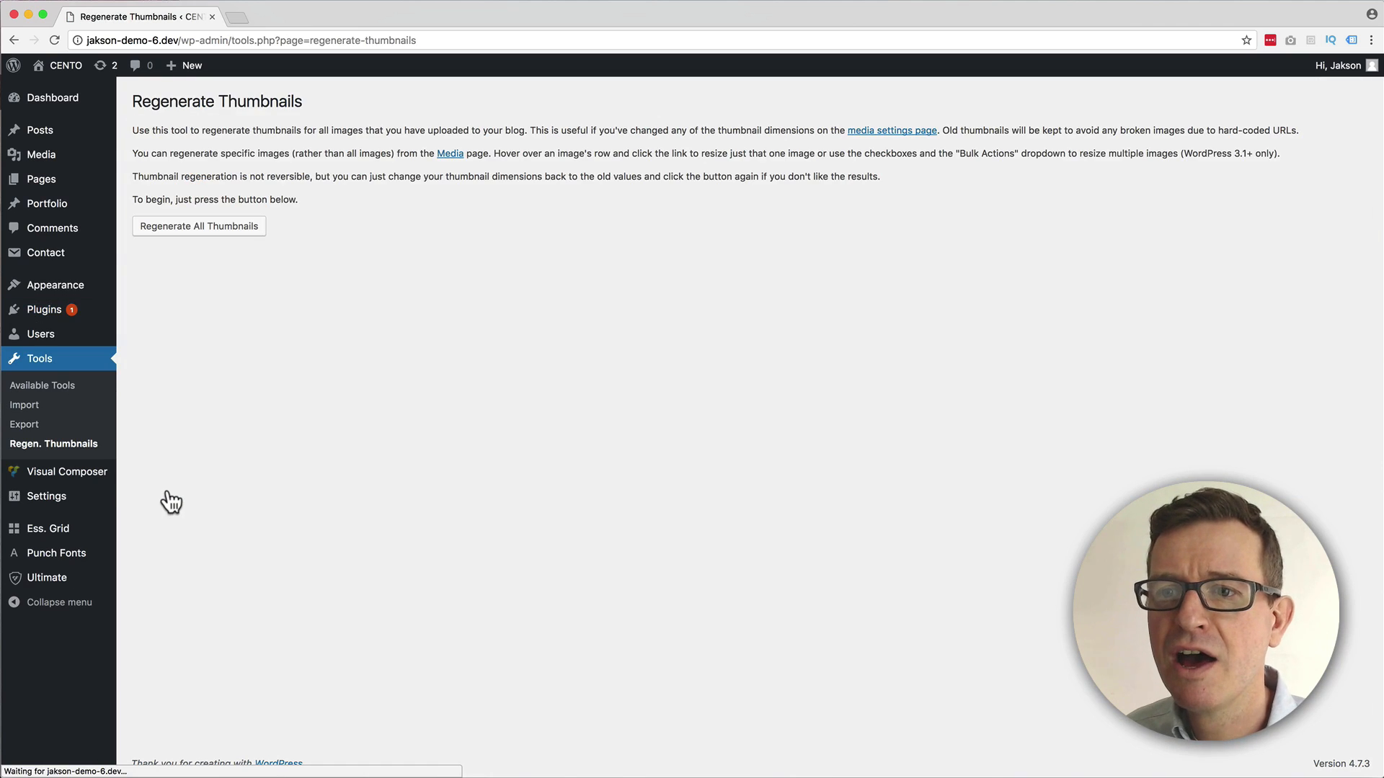
mouse_move(438, 455)
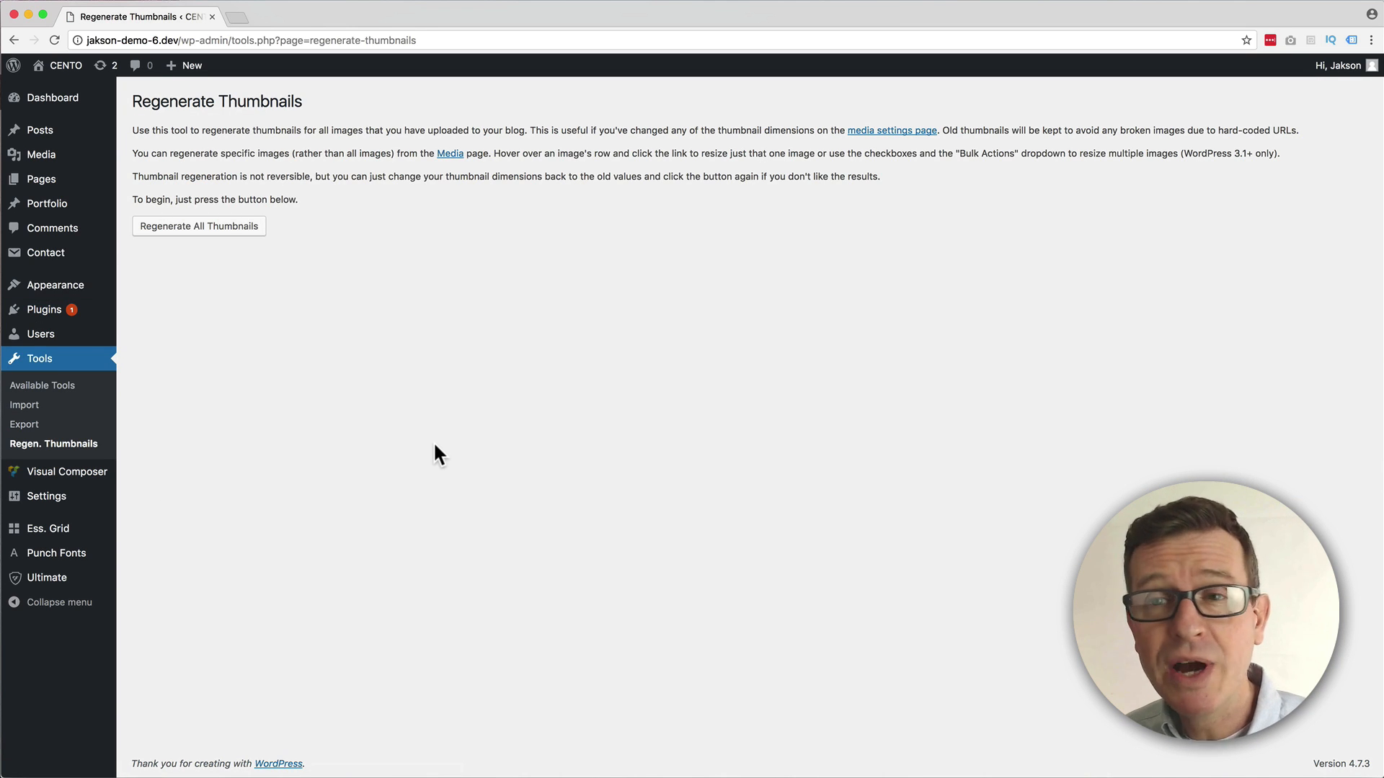
mouse_move(210, 232)
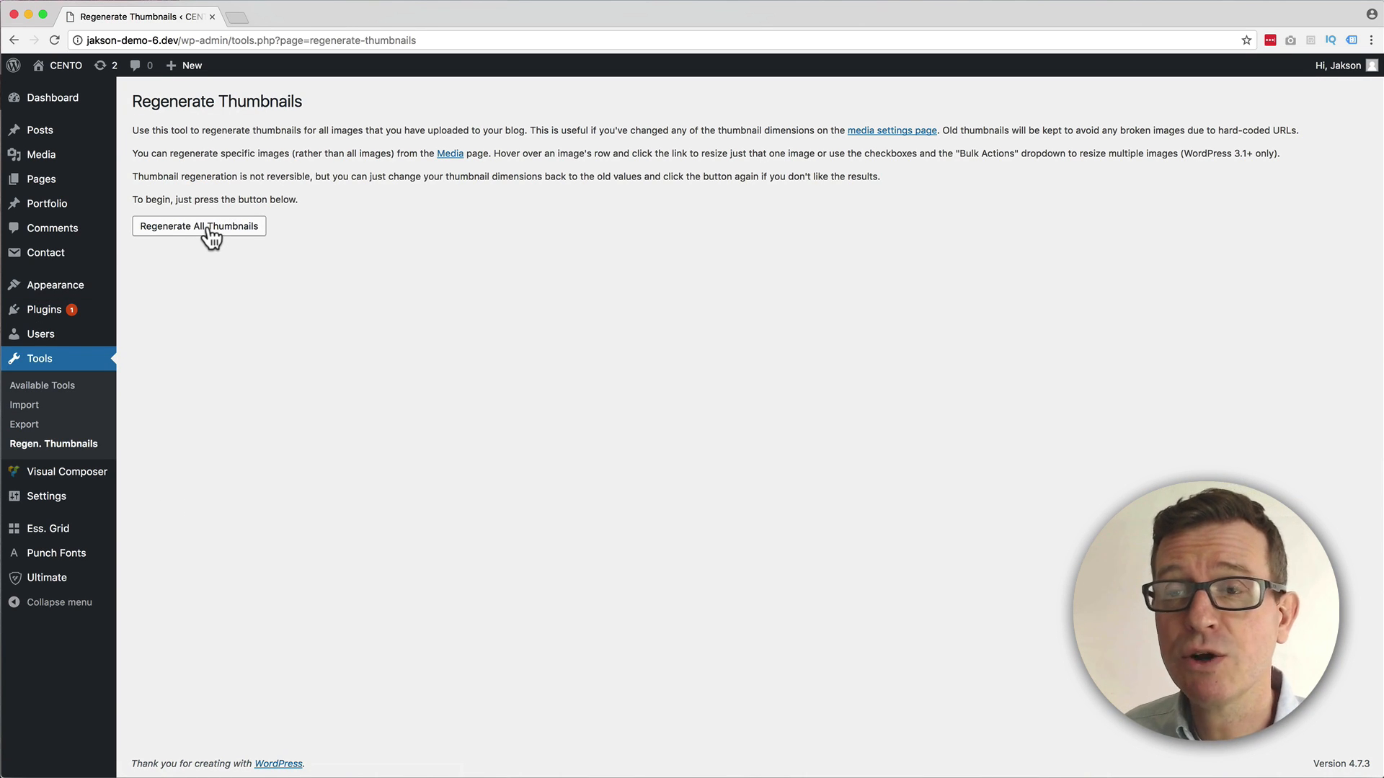
left_click(199, 227)
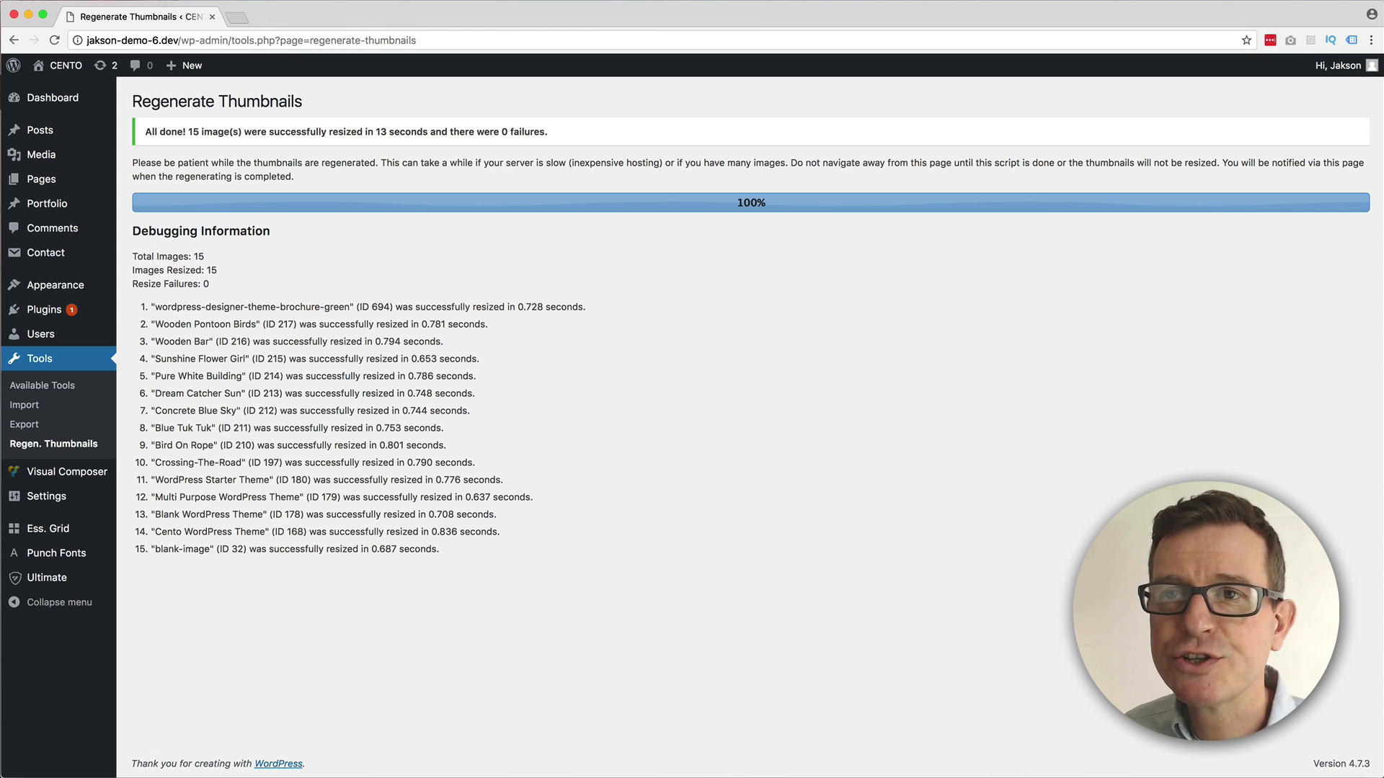
left_click(40, 129)
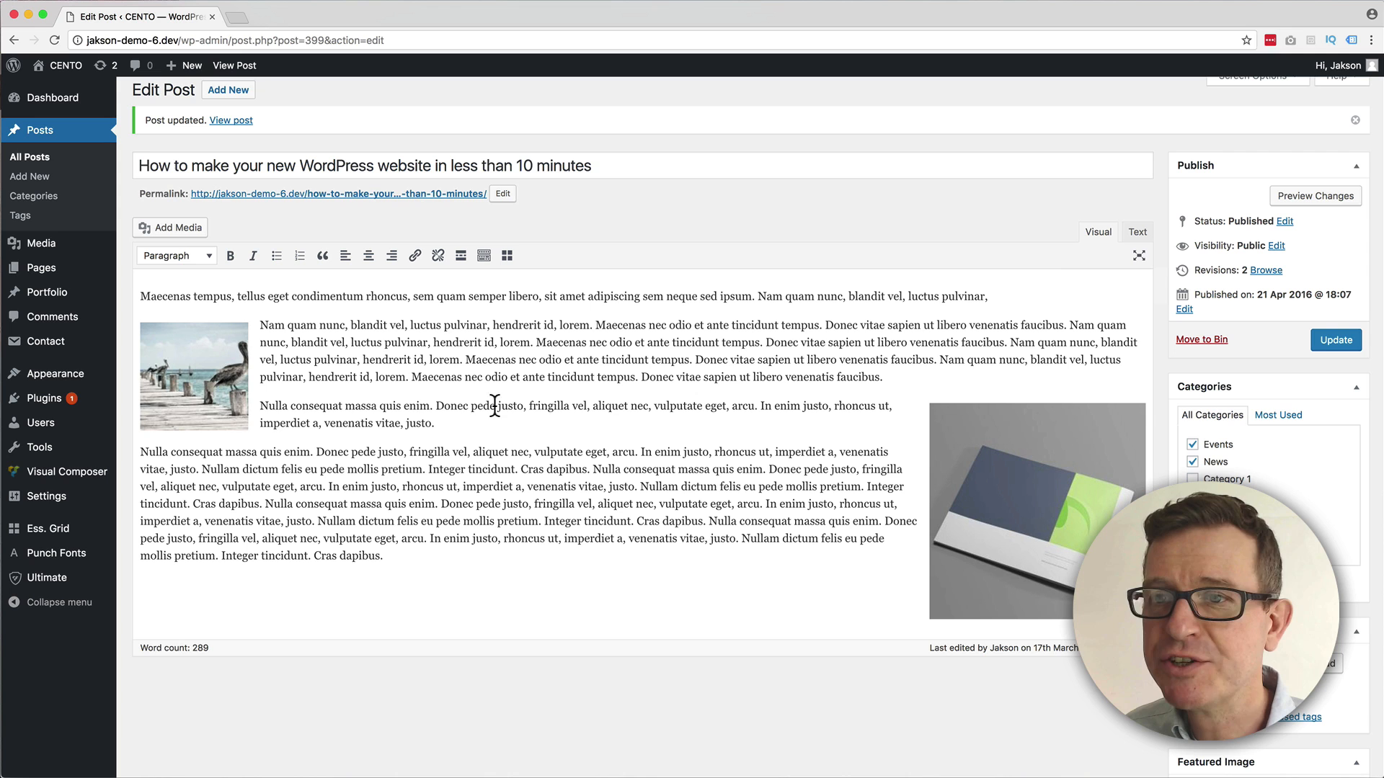
Reapply the pelican image's details so it displays at the 300×300 thumbnail size.
left_click(194, 374)
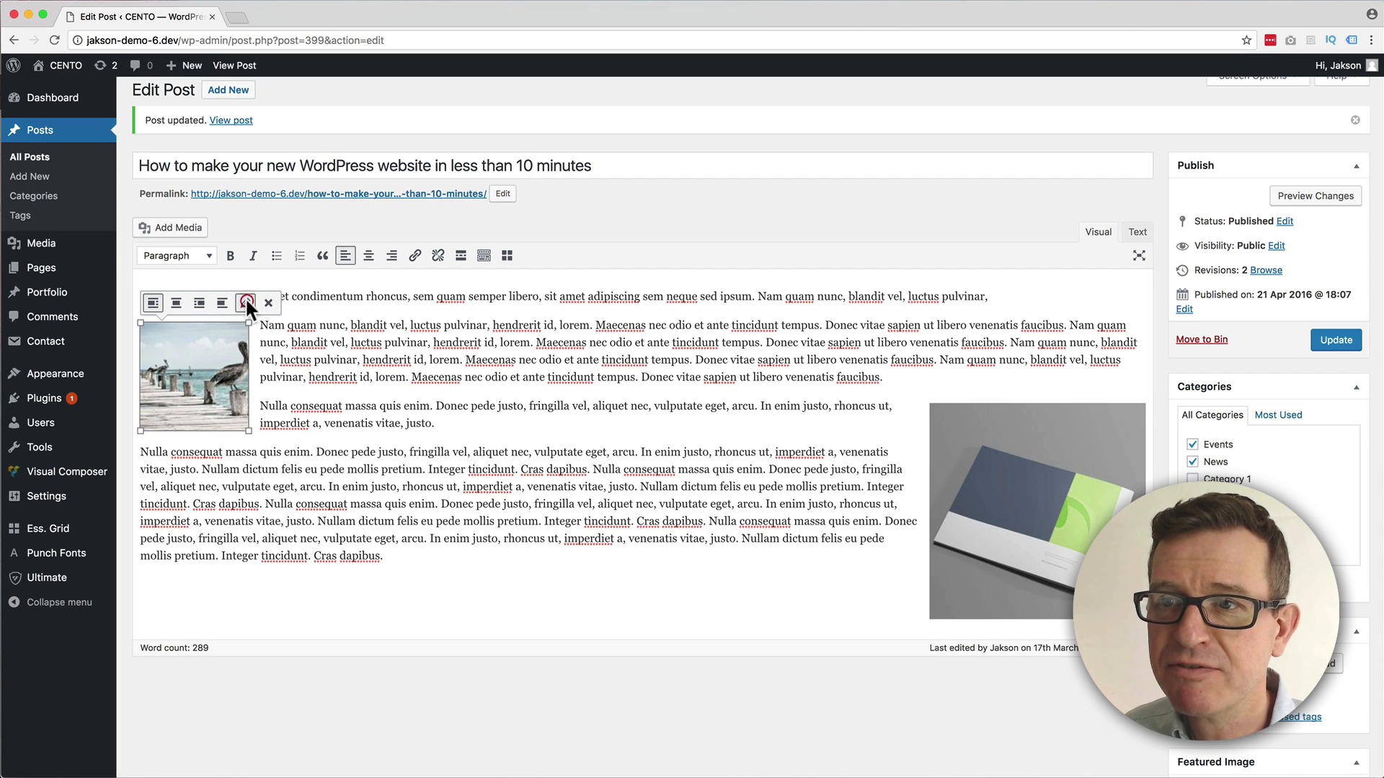
left_click(246, 303)
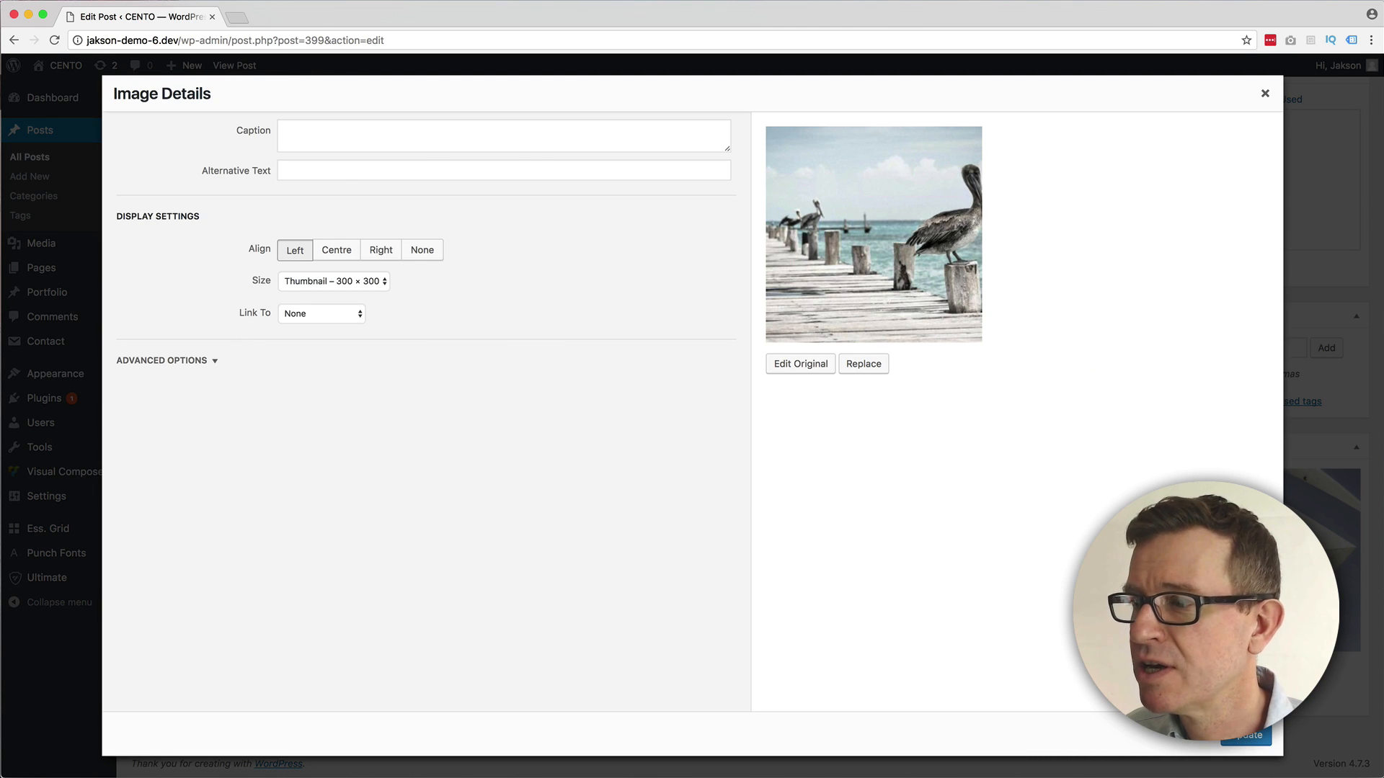
left_click(1264, 94)
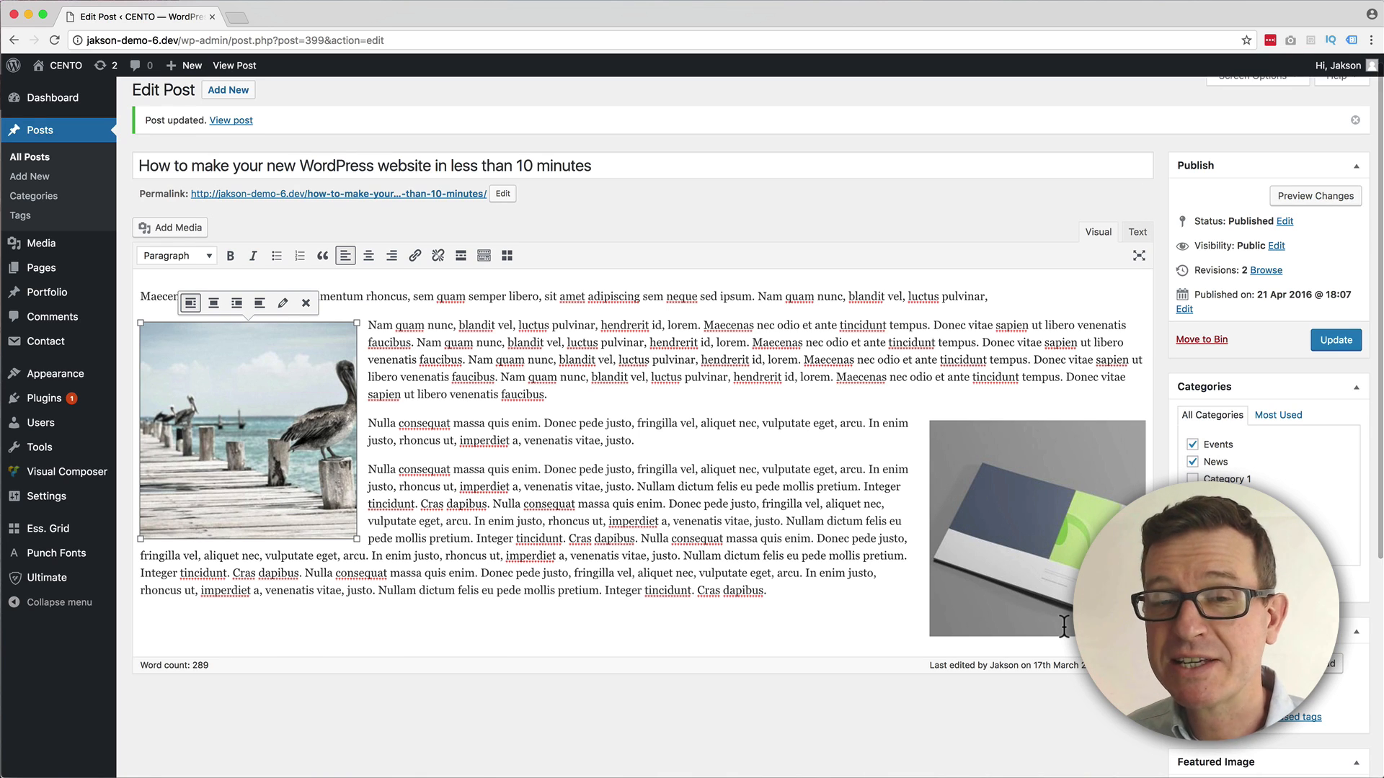
mouse_move(1227, 463)
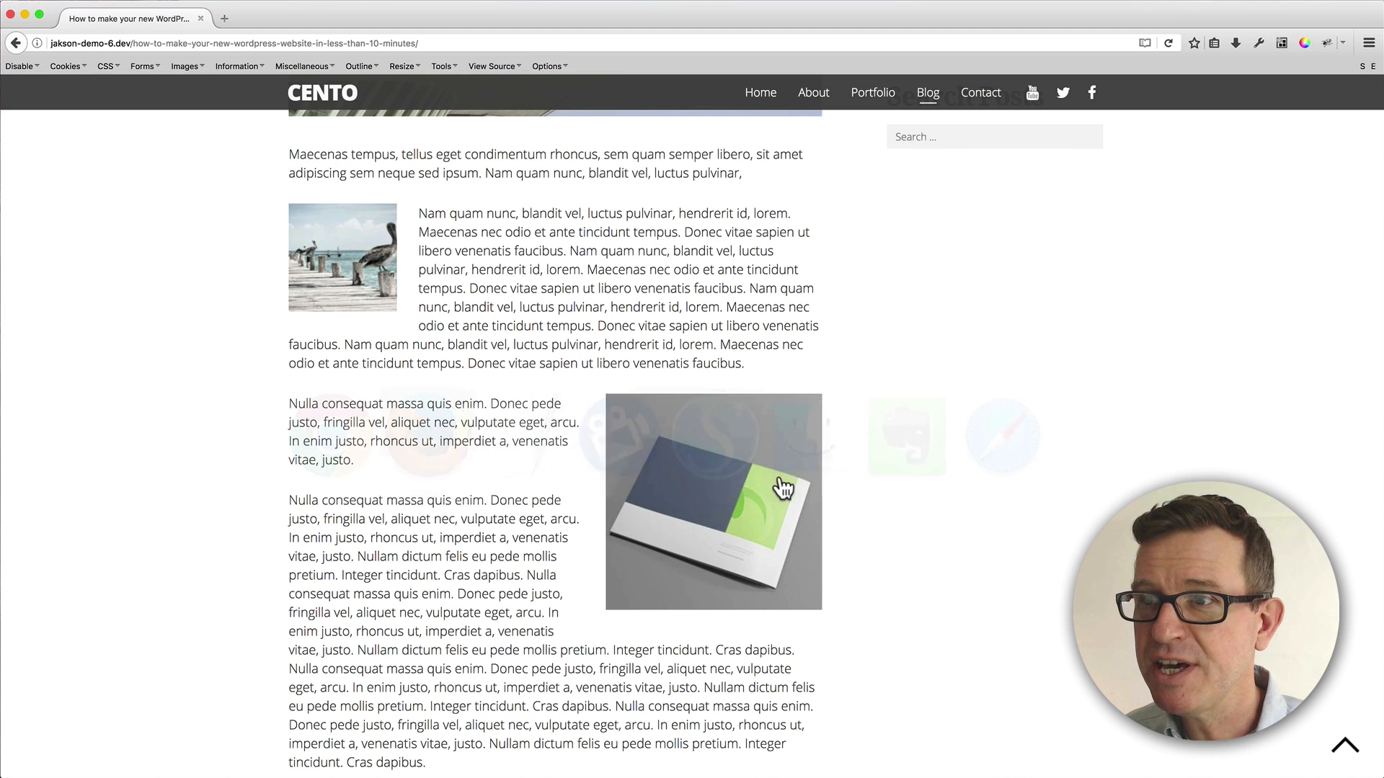
Reload the live post in Firefox and scroll to see the pelican and brochure images at 300-pixel size.
left_click(777, 486)
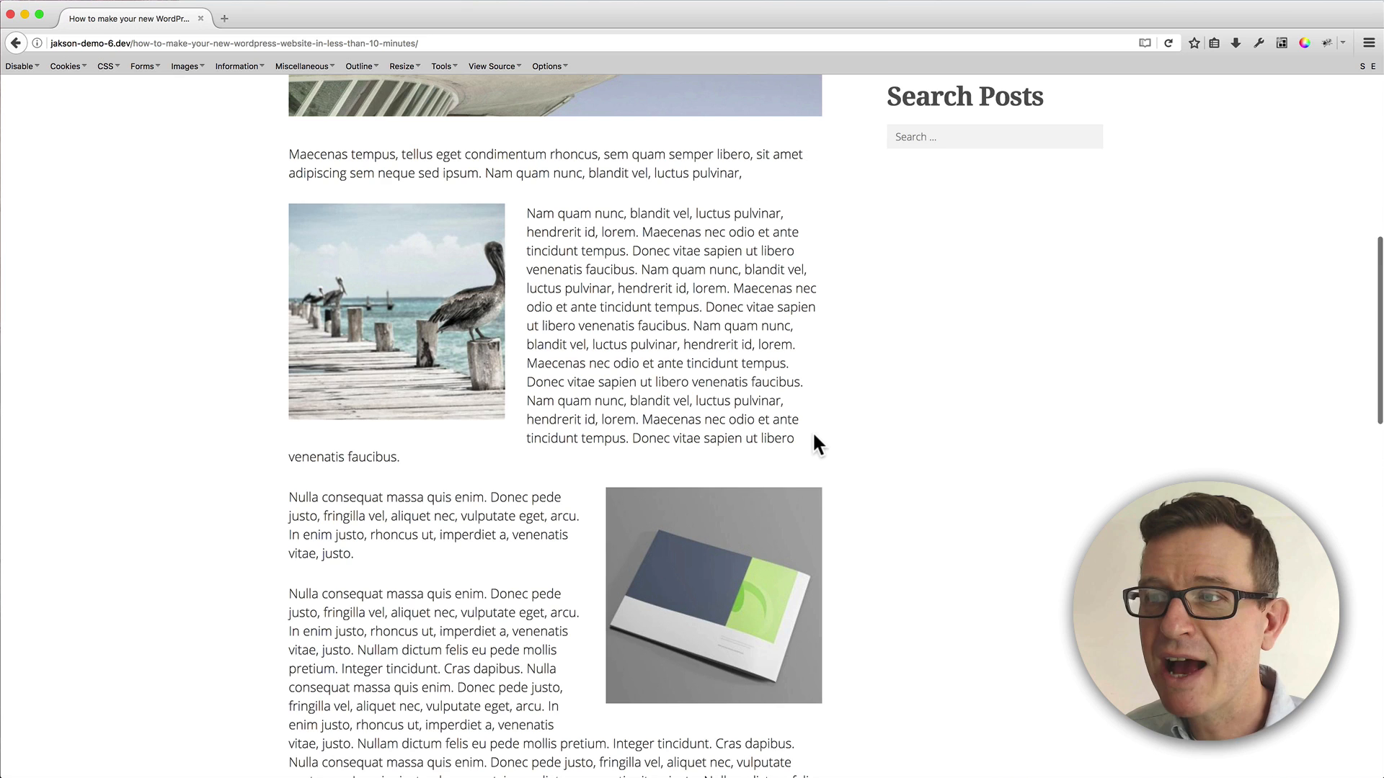
scroll("up", 3)
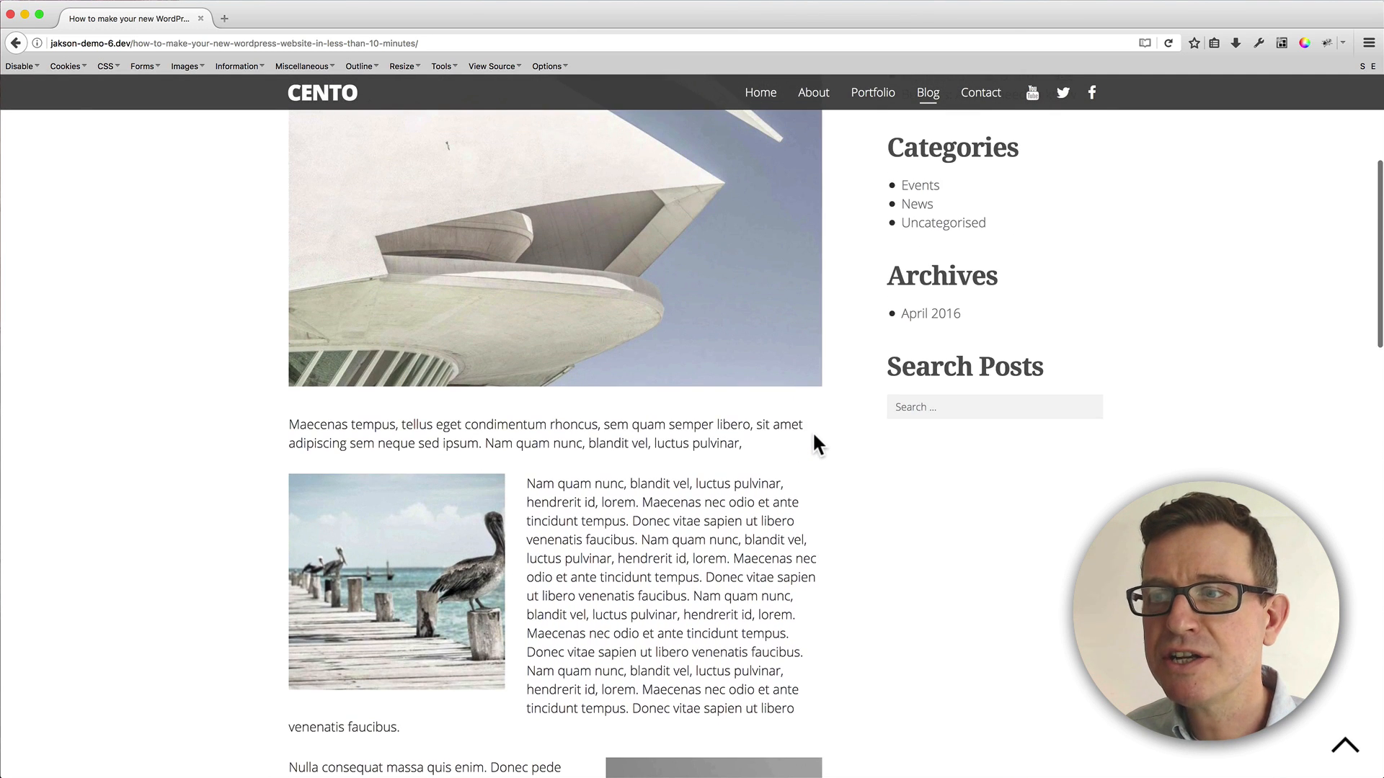
scroll("down", 3)
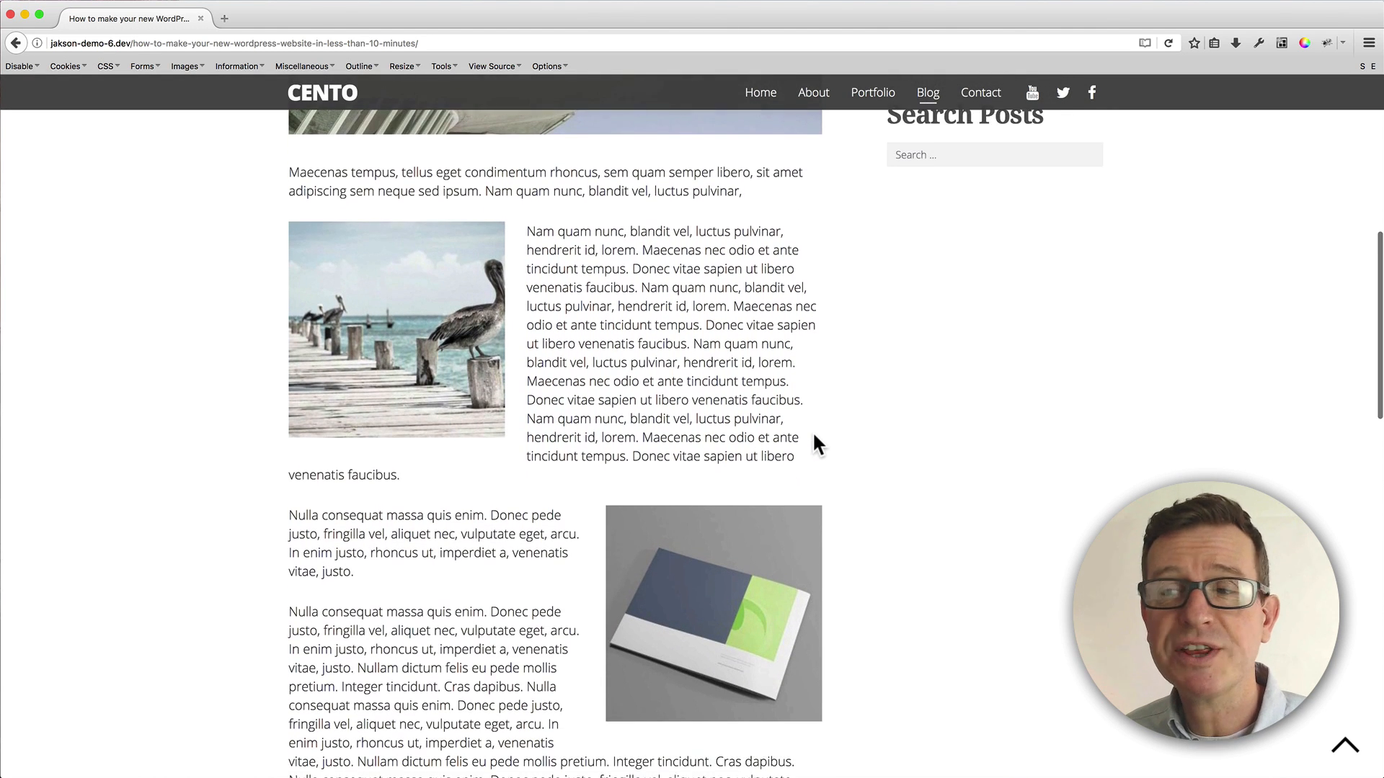
scroll("down", 3)
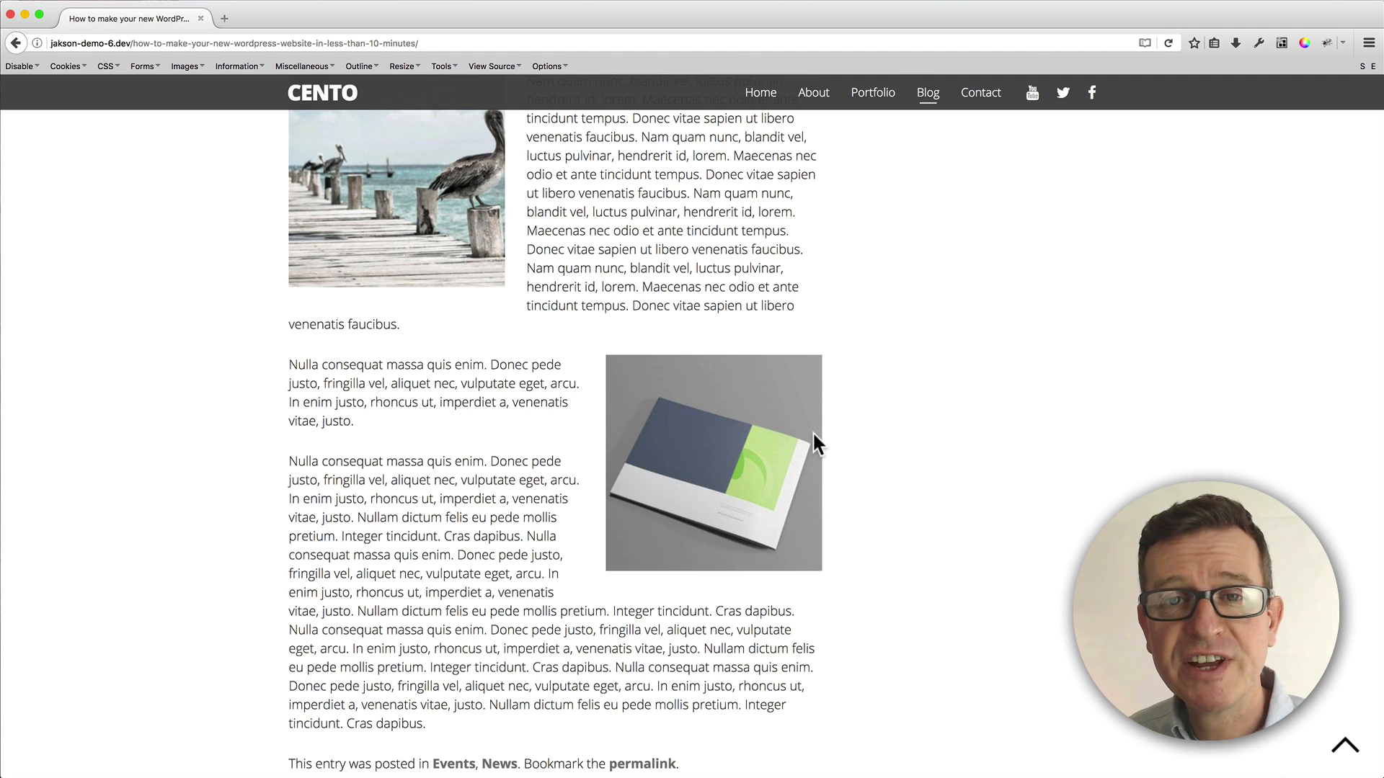